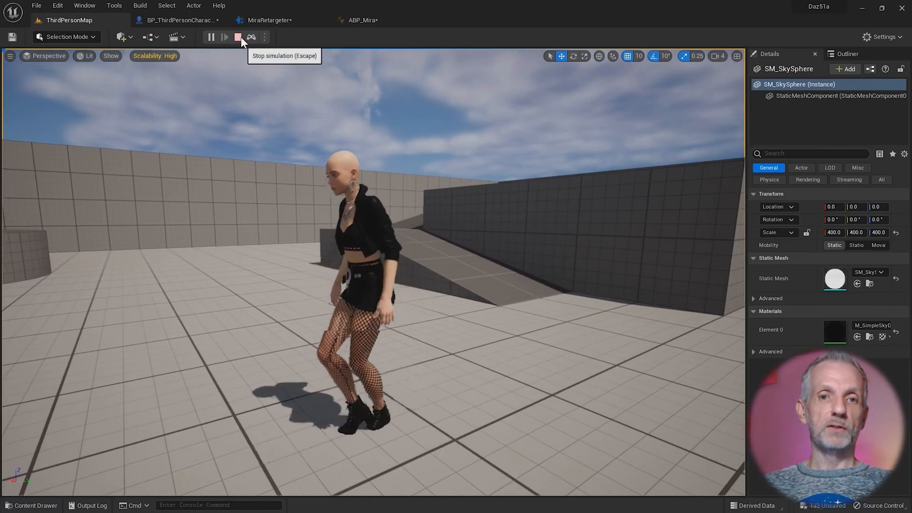
Step: Stop the simulation, play the level to walk the character around, then stop the session
{"action": "left_click", "coordinate": [238, 37]}
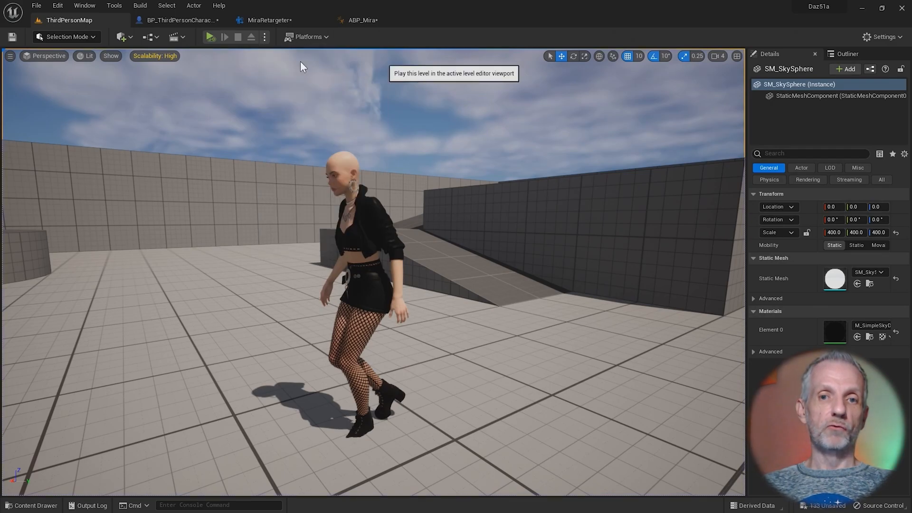
{"action": "left_click", "coordinate": [210, 37]}
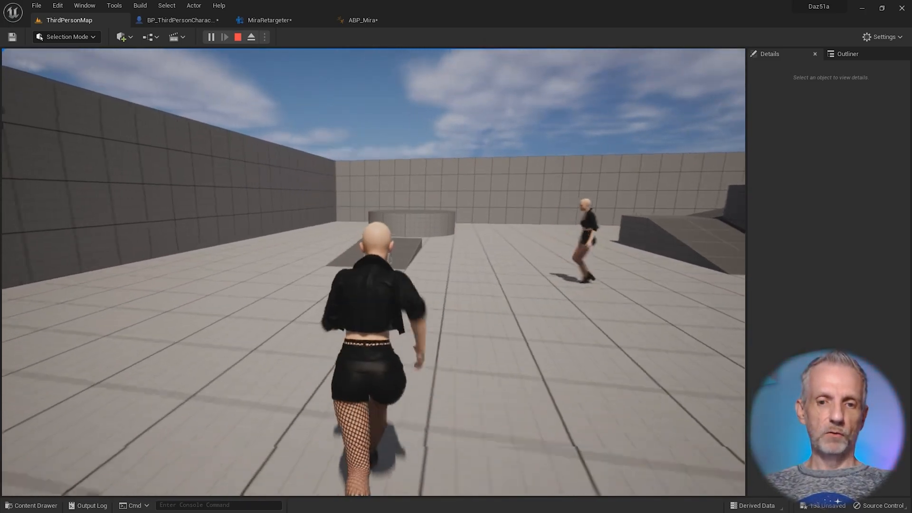
{"action": "left_click", "coordinate": [238, 37]}
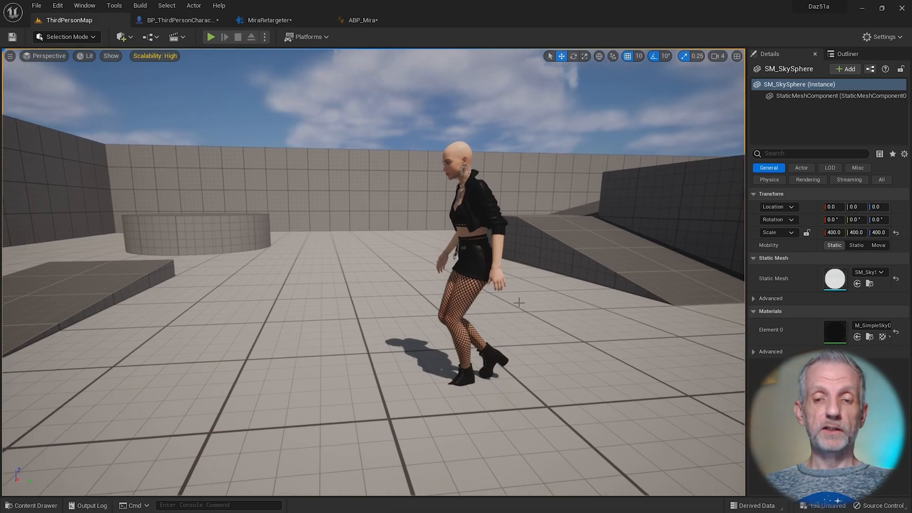
Step: Browse the Content Drawer to the DazToUnreal Mira9 folder and save all unsaved assets
{"action": "left_click", "coordinate": [31, 505]}
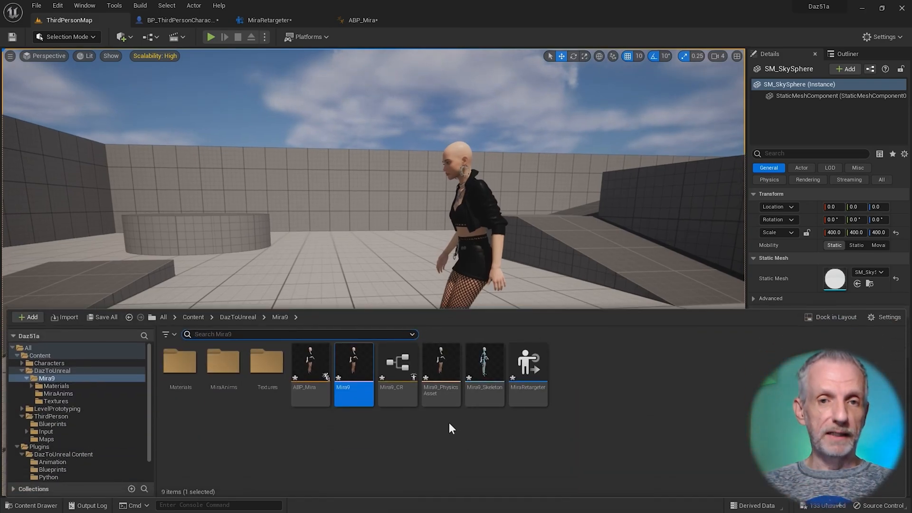
{"action": "mouse_move", "coordinate": [423, 449]}
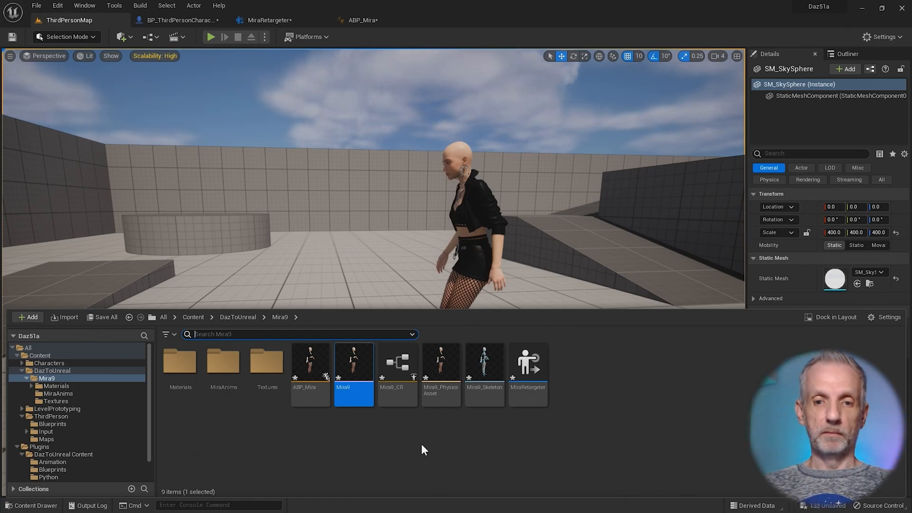
{"action": "mouse_move", "coordinate": [389, 445]}
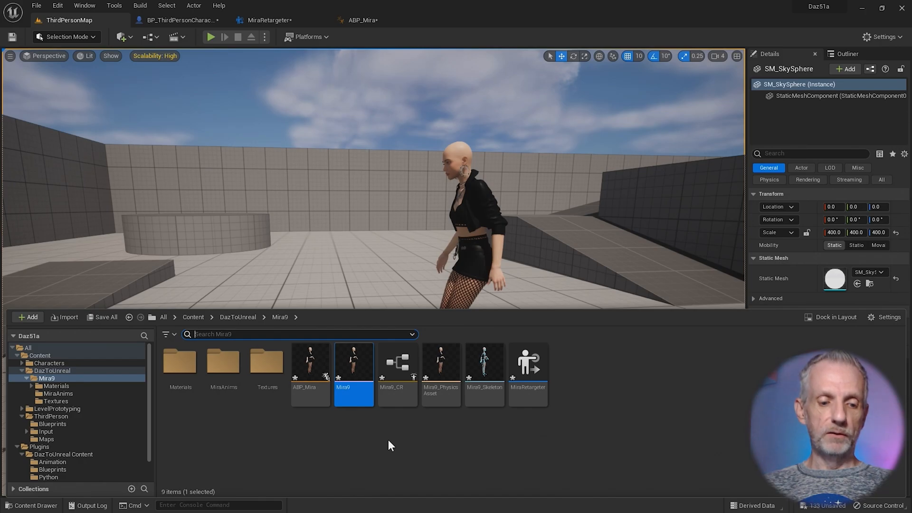
{"action": "left_click", "coordinate": [106, 317]}
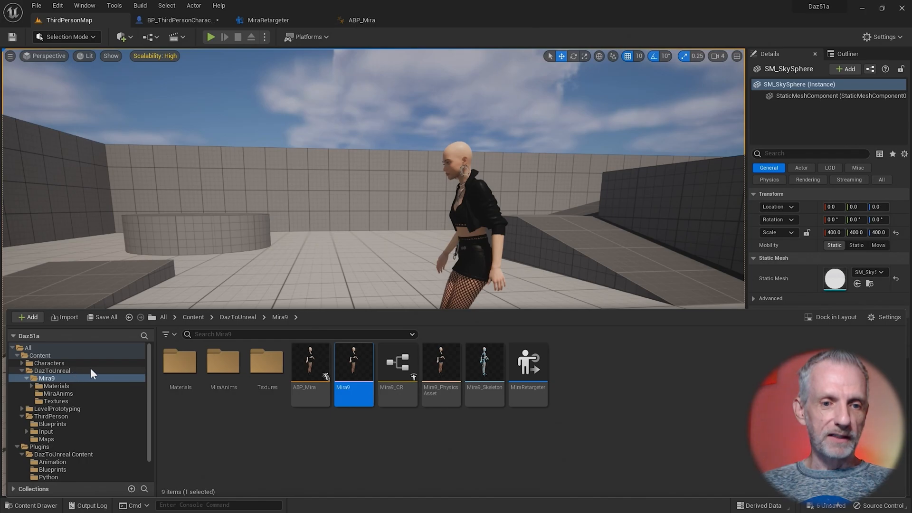
{"action": "mouse_move", "coordinate": [243, 420]}
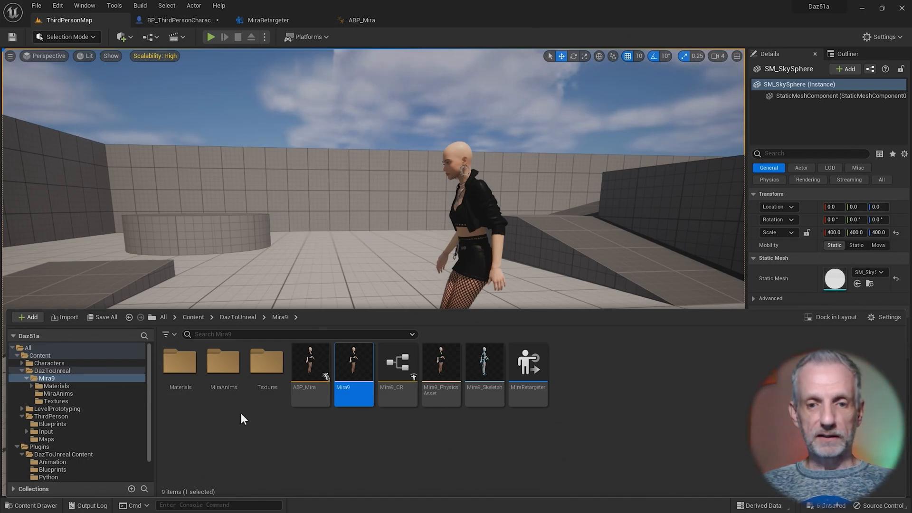
{"action": "mouse_move", "coordinate": [357, 430]}
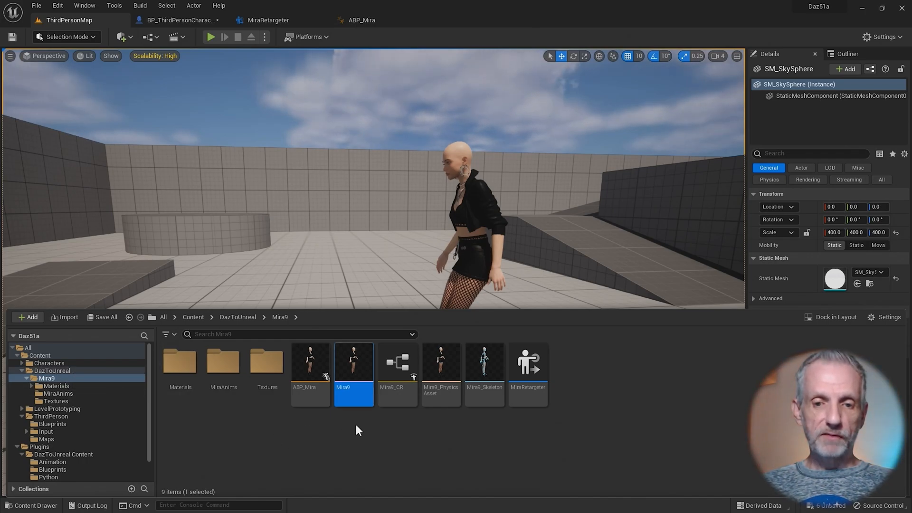
{"action": "mouse_move", "coordinate": [353, 368]}
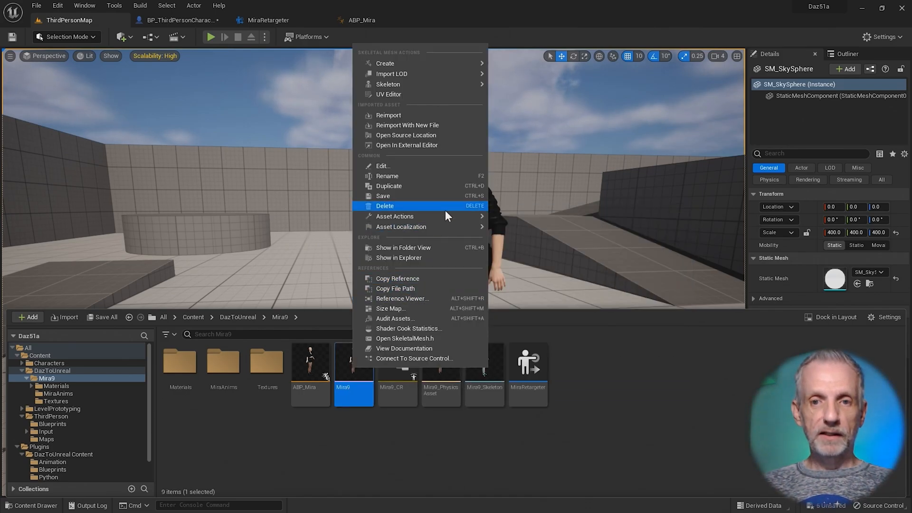
{"action": "mouse_move", "coordinate": [406, 135]}
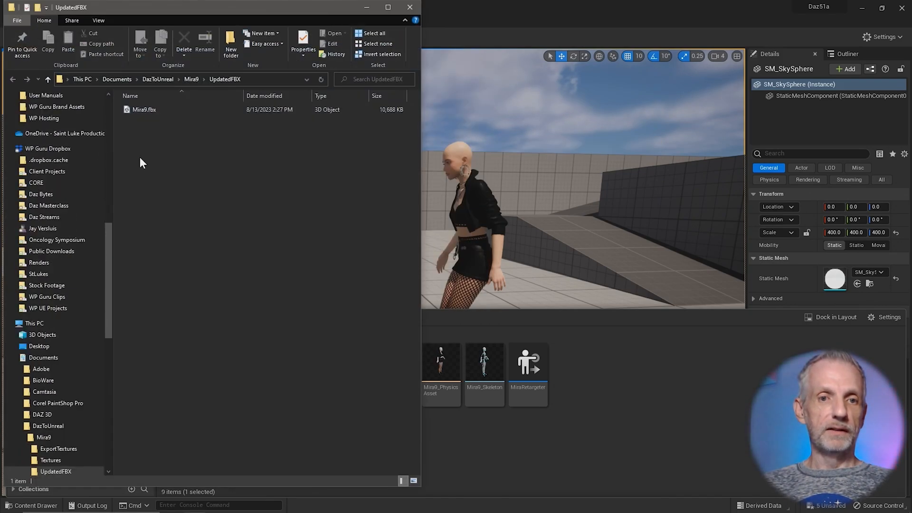
Step: Copy the full UpdatedFBX folder path from the File Explorer address bar
{"action": "left_click", "coordinate": [174, 79]}
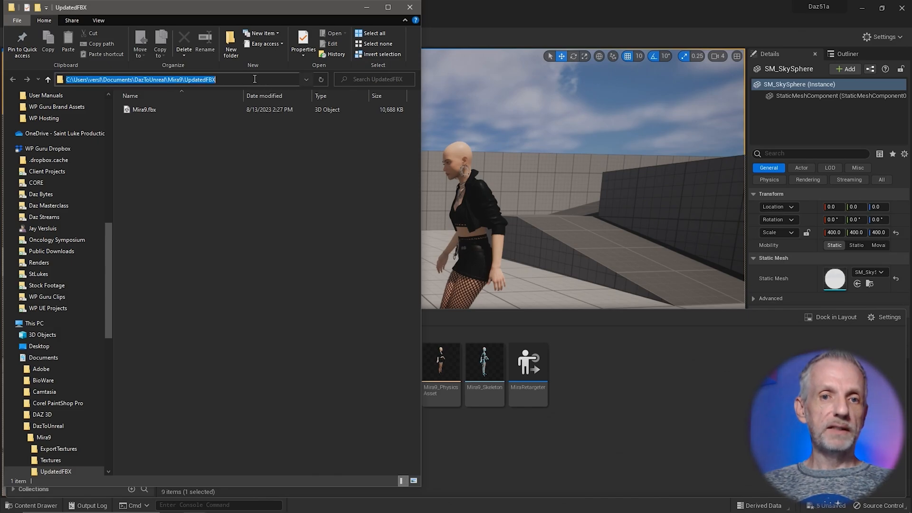
{"action": "left_click", "coordinate": [211, 180]}
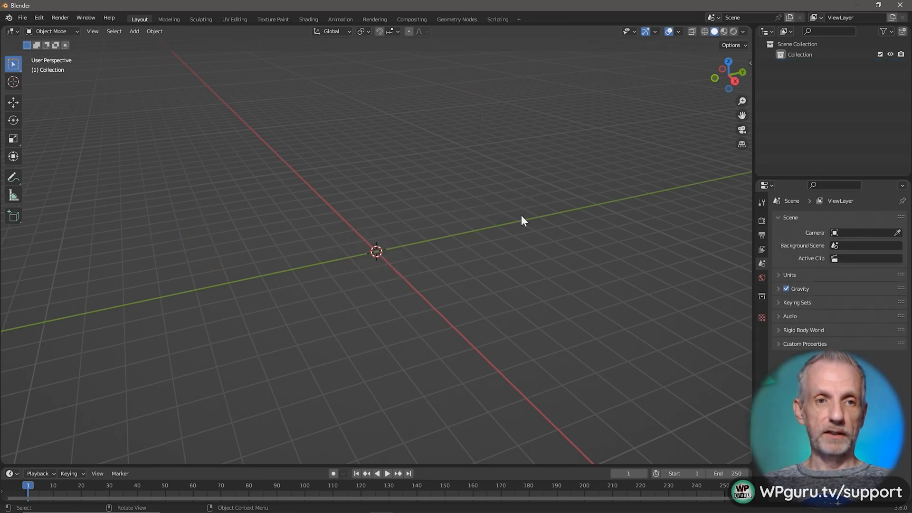
Step: Import Mira9.fbx from the UpdatedFBX folder with Animation unchecked
{"action": "left_click", "coordinate": [22, 17]}
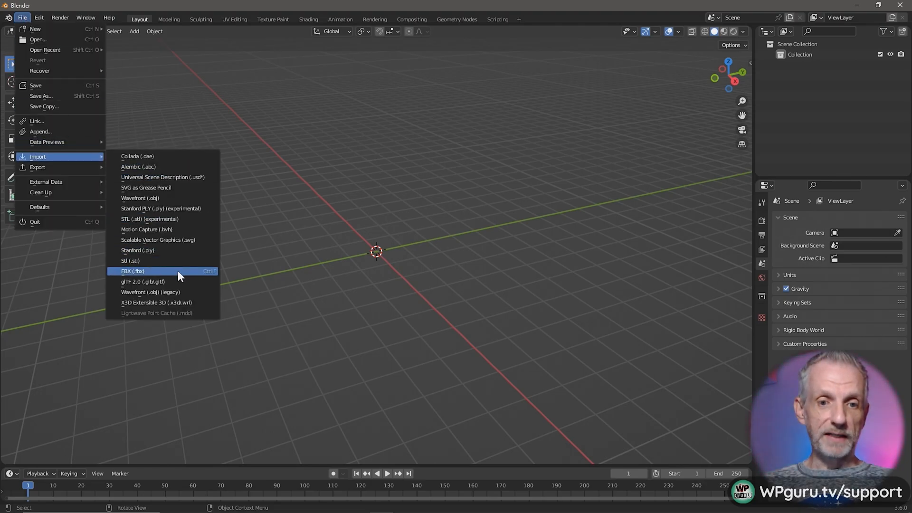
{"action": "left_click", "coordinate": [133, 271]}
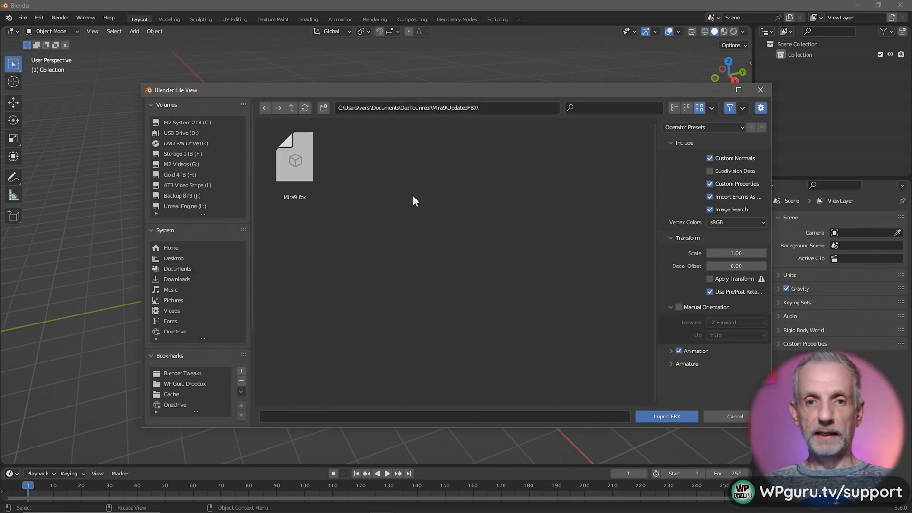
{"action": "left_click", "coordinate": [294, 158]}
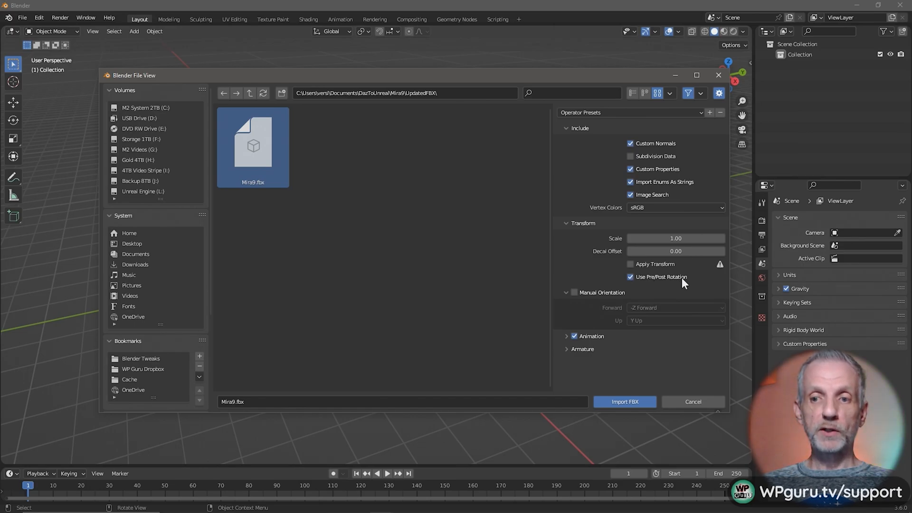
{"action": "mouse_move", "coordinate": [677, 279]}
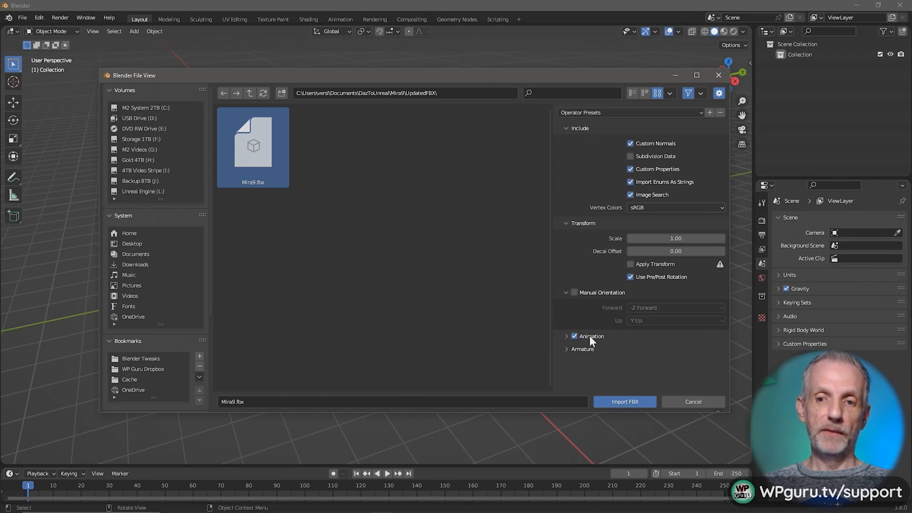
{"action": "left_click", "coordinate": [574, 337]}
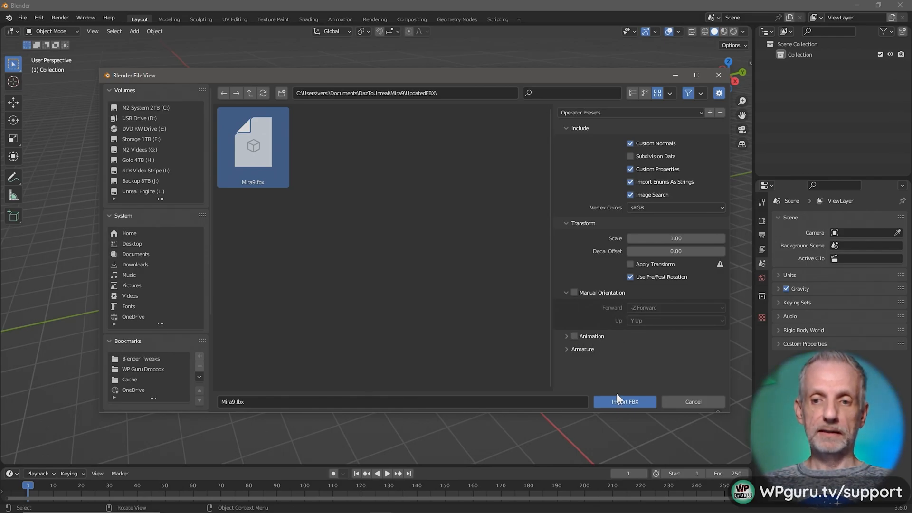
{"action": "left_click", "coordinate": [624, 402]}
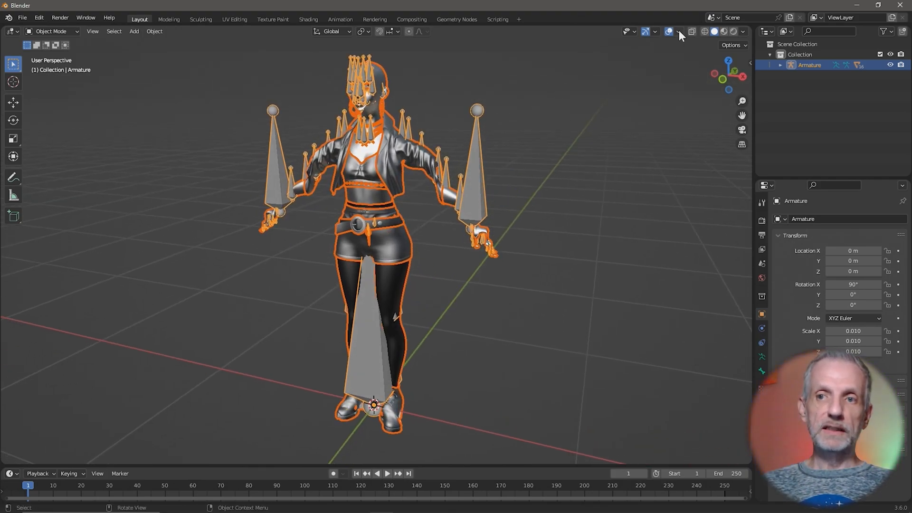
{"action": "mouse_move", "coordinate": [676, 31]}
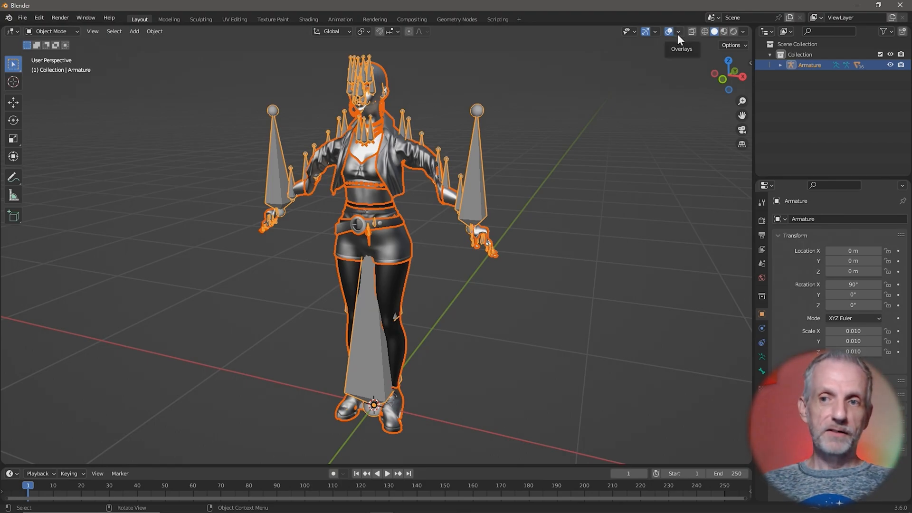
Step: Hide the armature bones and orbit to view the Mira mesh from several angles
{"action": "left_click", "coordinate": [678, 31]}
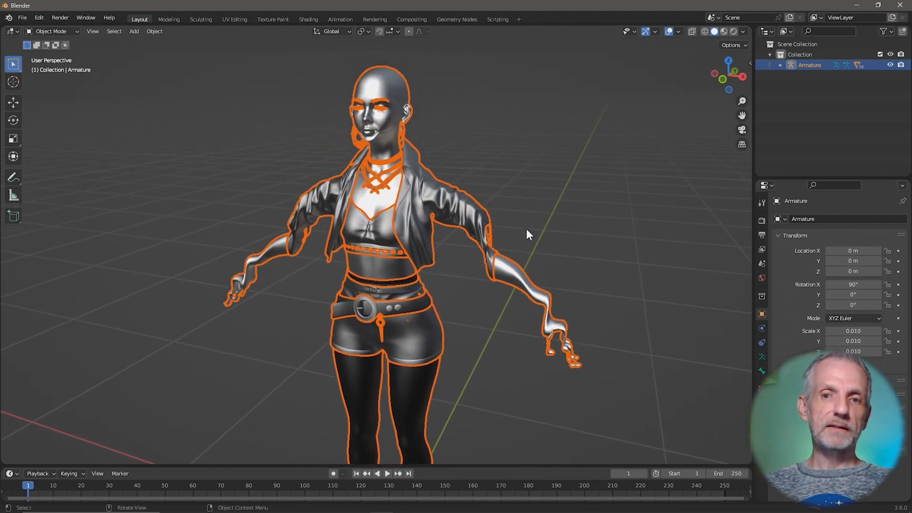
{"action": "left_click_drag", "start_coordinate": [529, 234], "coordinate": [618, 229]}
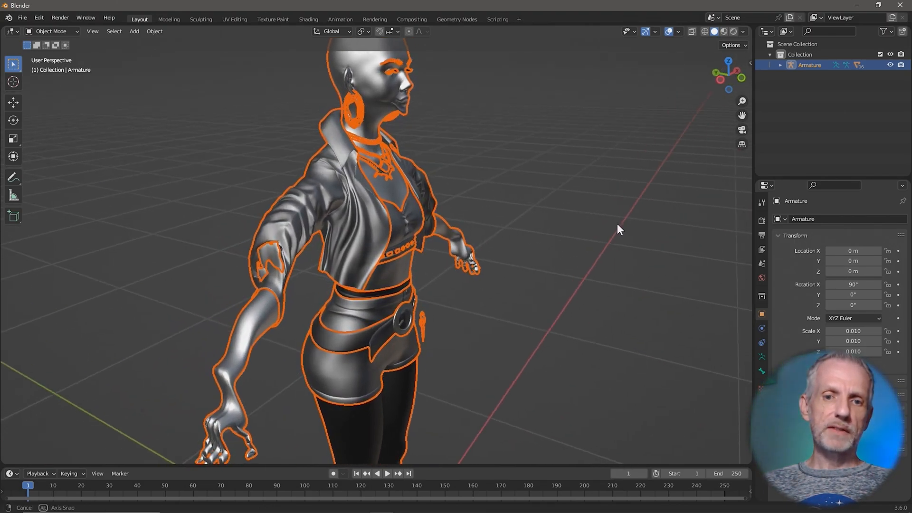
{"action": "left_click_drag", "start_coordinate": [619, 230], "coordinate": [509, 220]}
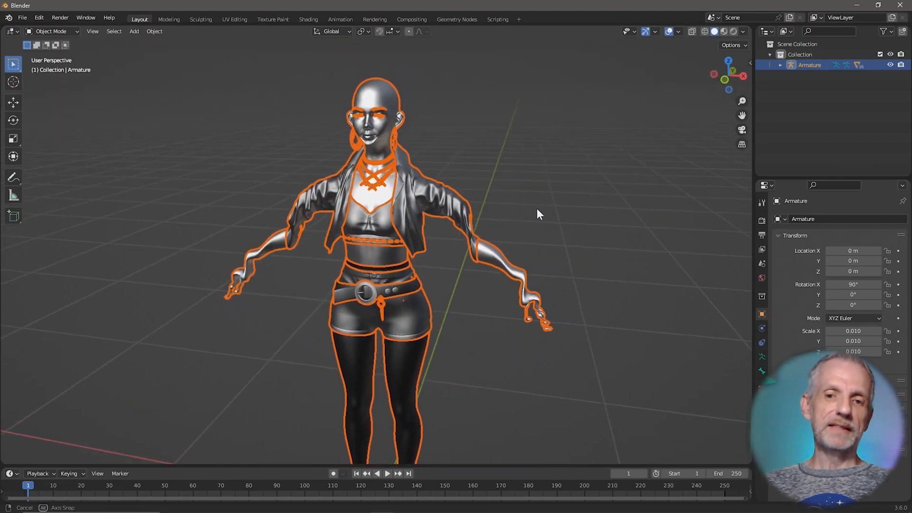
{"action": "left_click_drag", "start_coordinate": [536, 215], "coordinate": [500, 210]}
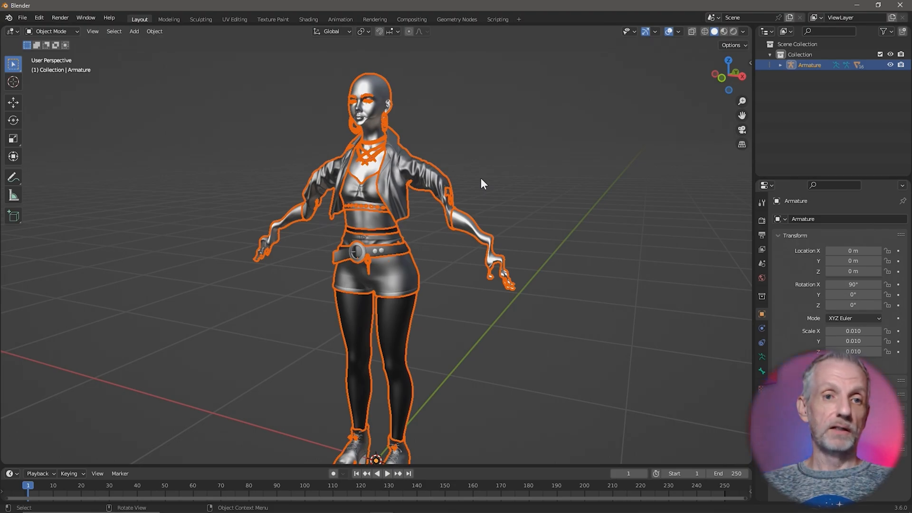
{"action": "mouse_move", "coordinate": [344, 122]}
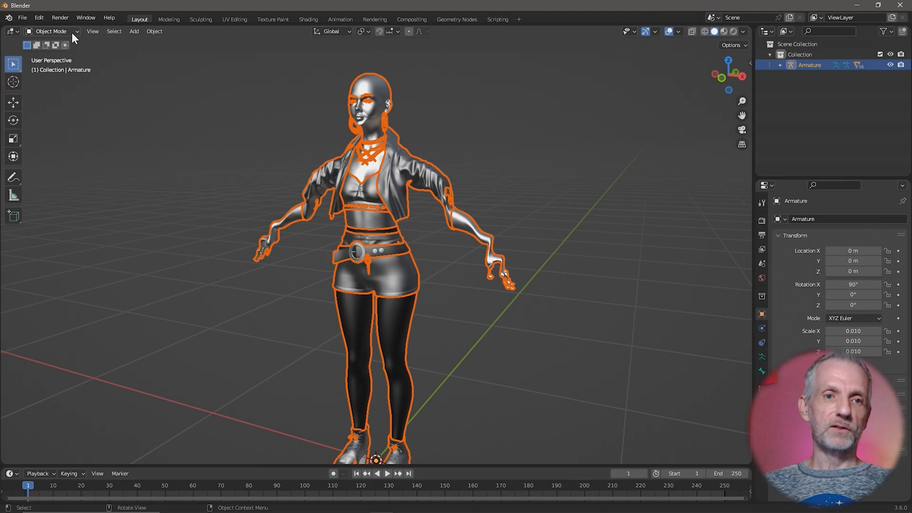
Step: In Pose Mode, clear all bone transforms to restore Mira's straight-armed T-pose
{"action": "left_click", "coordinate": [51, 30]}
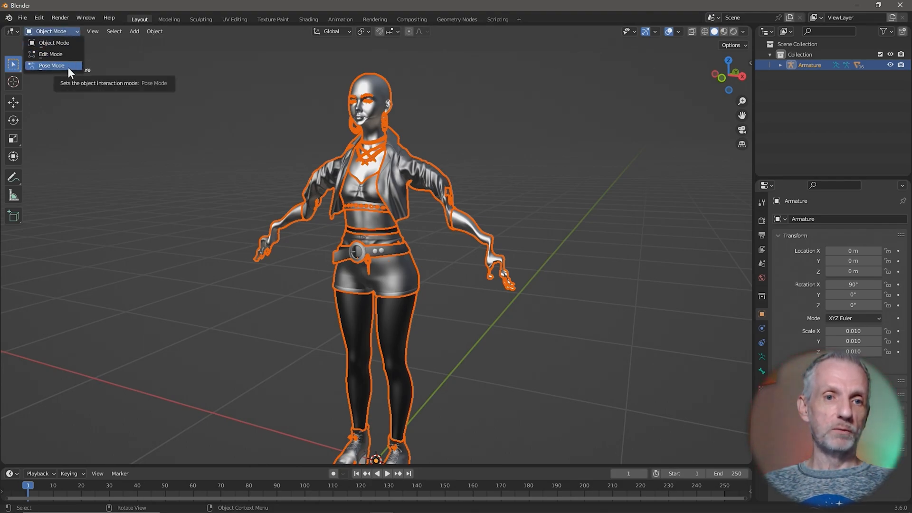
{"action": "left_click", "coordinate": [52, 65]}
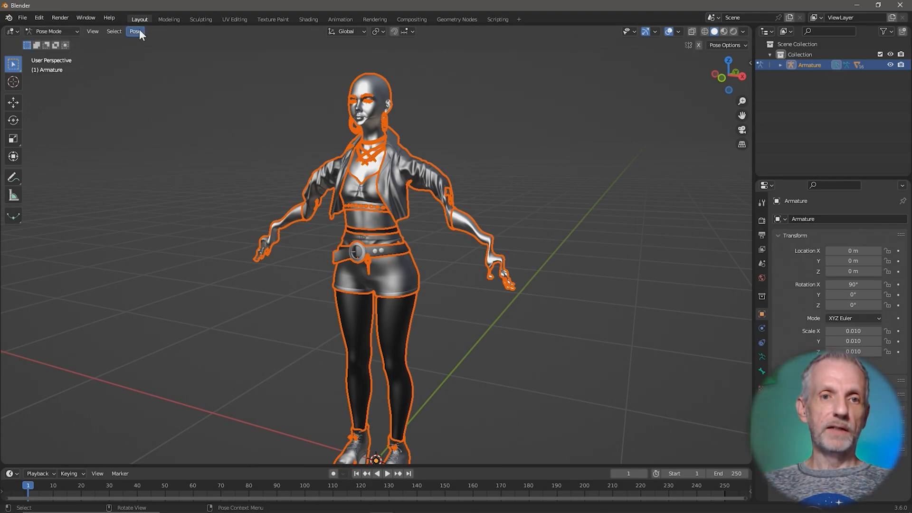
{"action": "left_click", "coordinate": [135, 31]}
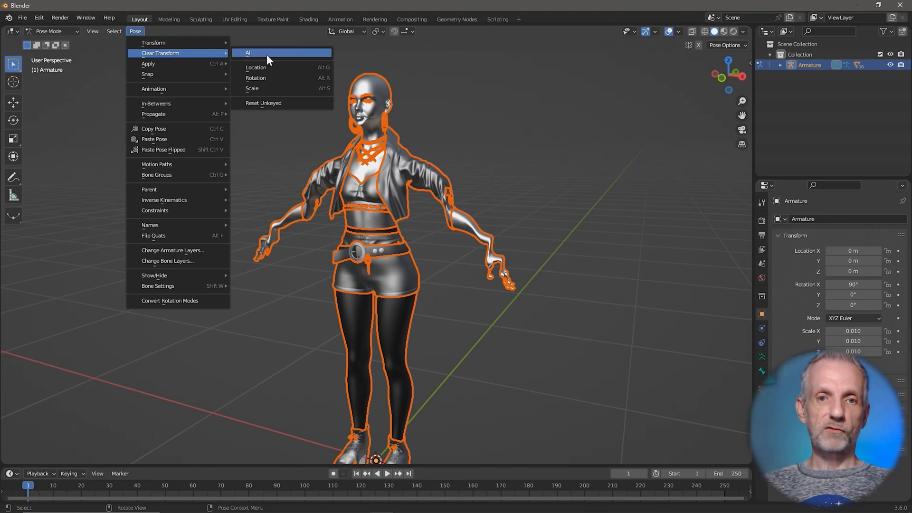
{"action": "left_click", "coordinate": [248, 53]}
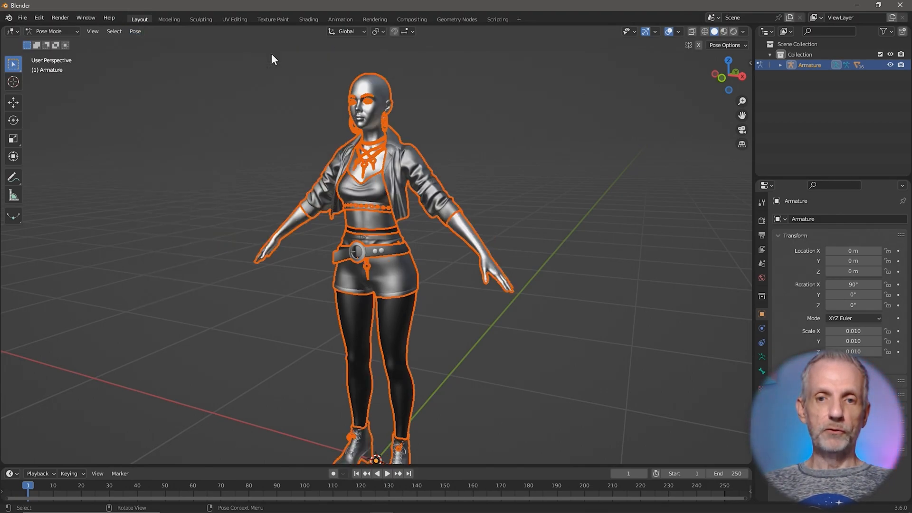
{"action": "left_click_drag", "start_coordinate": [274, 59], "coordinate": [484, 211]}
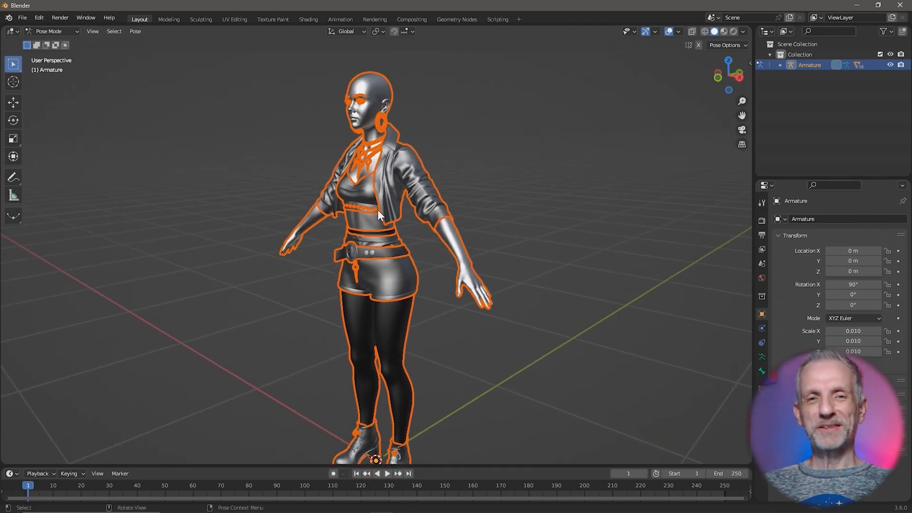
{"action": "left_click", "coordinate": [53, 31]}
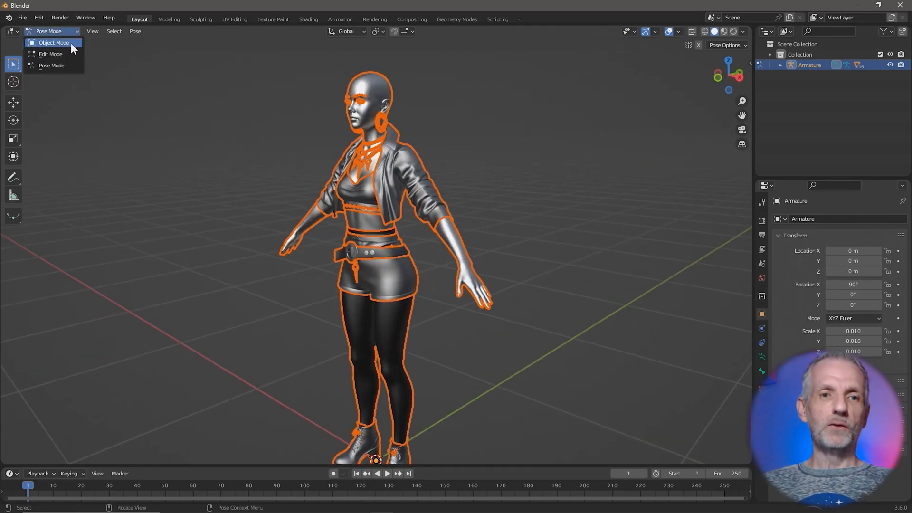
Step: Switch to Object Mode and select the belt pendant AltGirlBeltRFN.Shape
{"action": "left_click", "coordinate": [54, 42]}
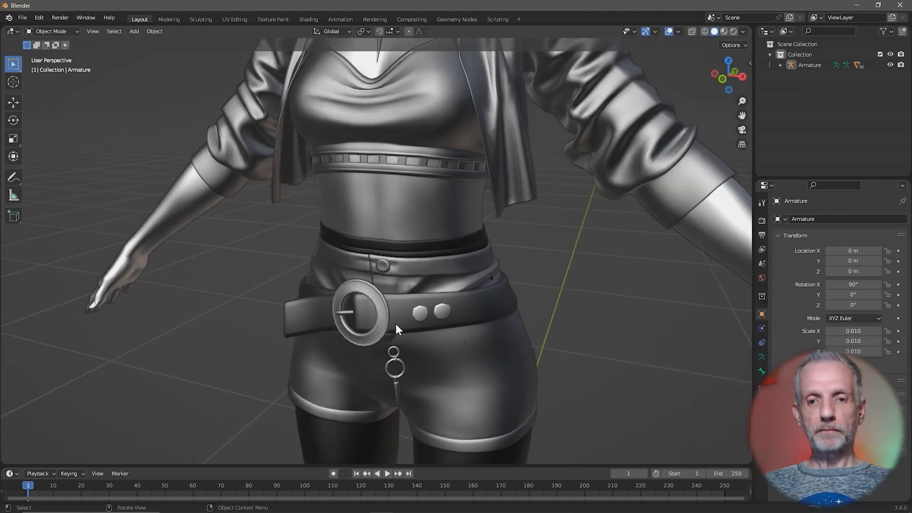
{"action": "left_click", "coordinate": [394, 367]}
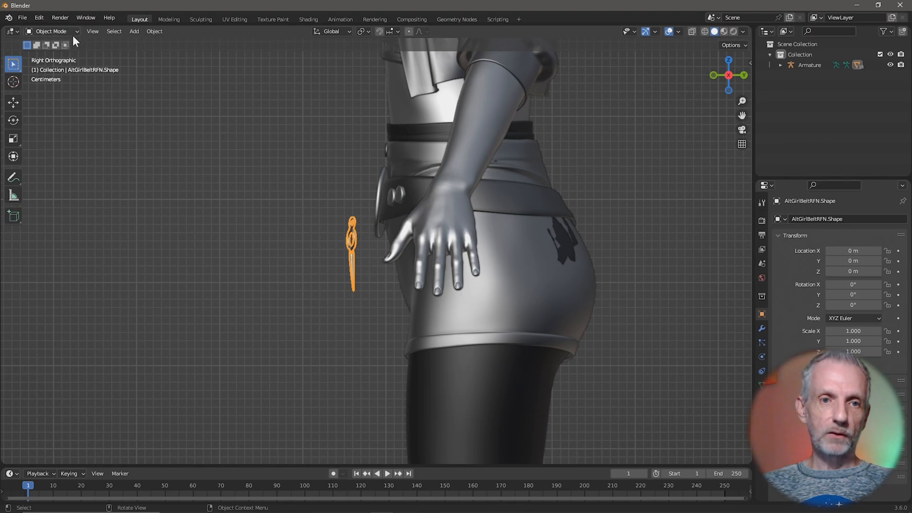
Step: In Edit Mode, grab the pendant mesh and move it just below the belt studs
{"action": "key", "text": "Tab"}
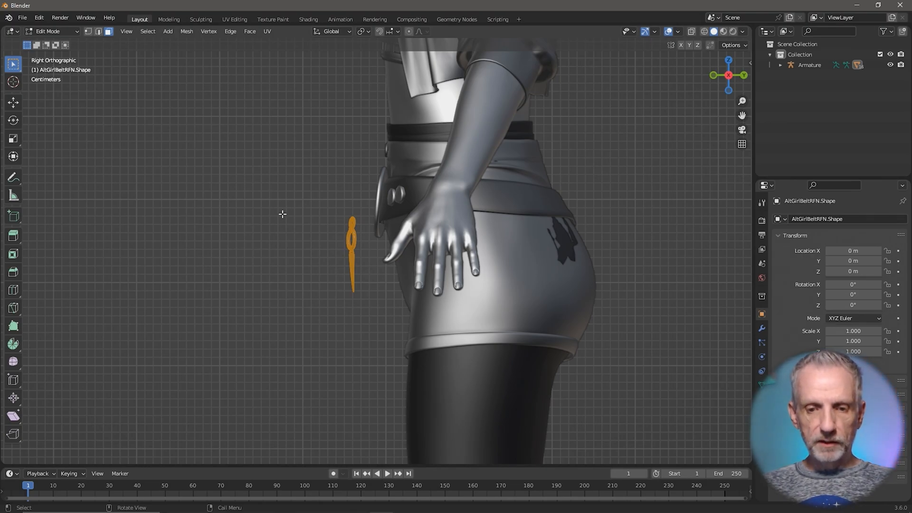
{"action": "key", "text": "g"}
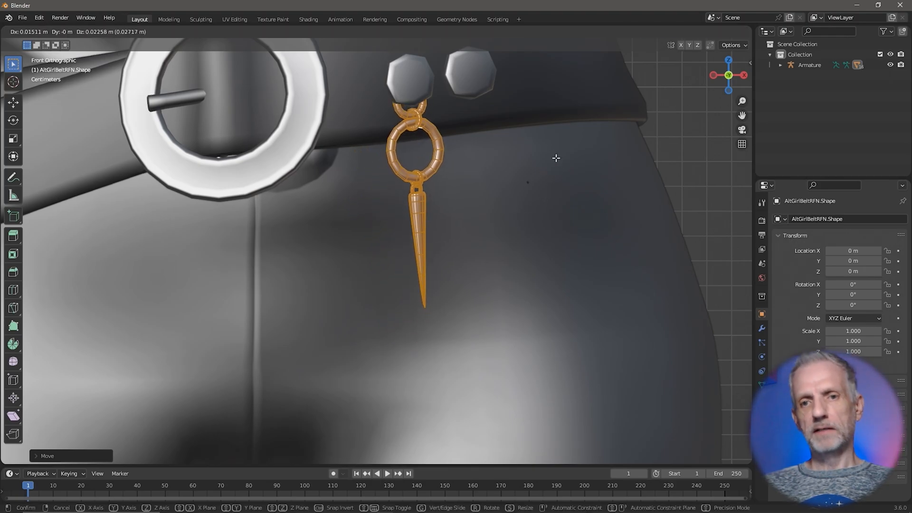
{"action": "key", "text": "Tab"}
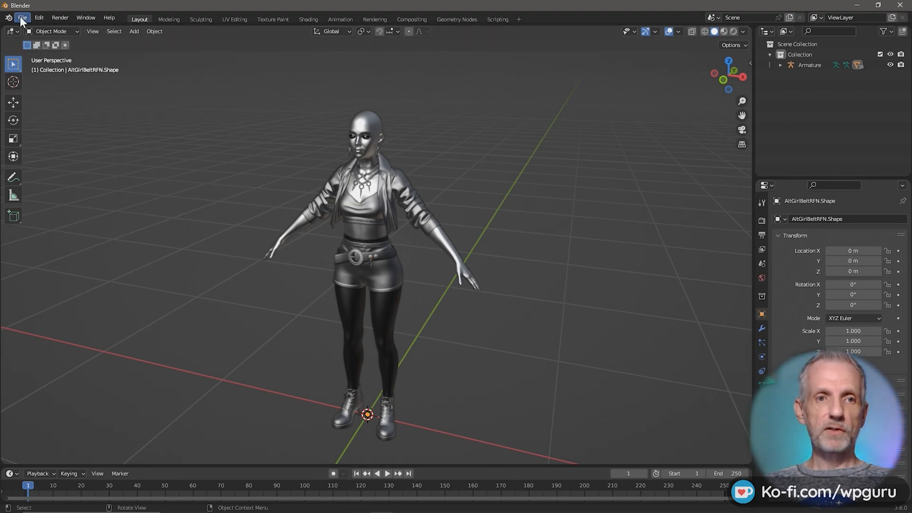
Step: Start an FBX export and reposition the export file window over the viewport
{"action": "left_click", "coordinate": [23, 18]}
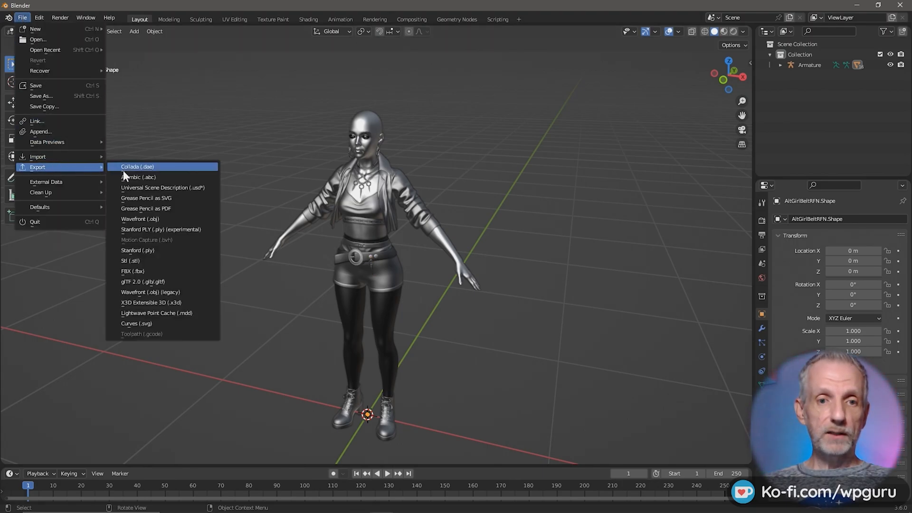
{"action": "left_click", "coordinate": [133, 271]}
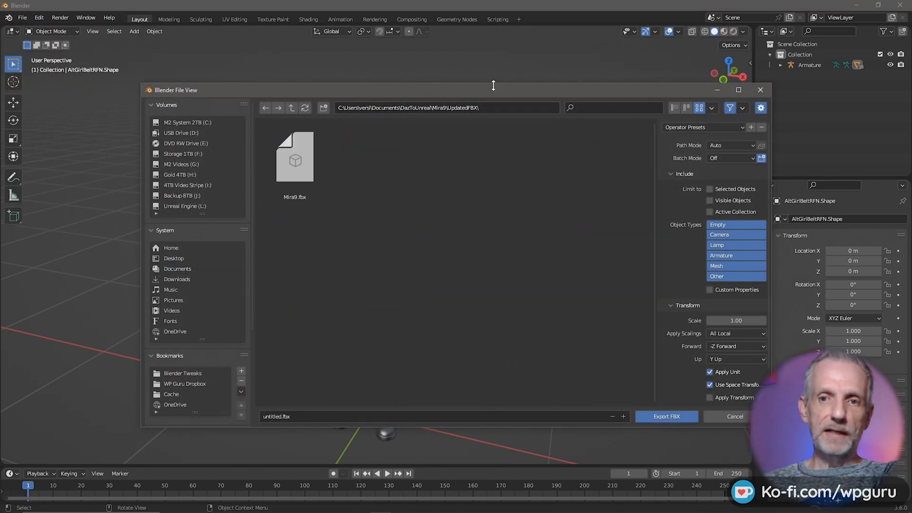
{"action": "left_click_drag", "start_coordinate": [493, 90], "coordinate": [428, 54]}
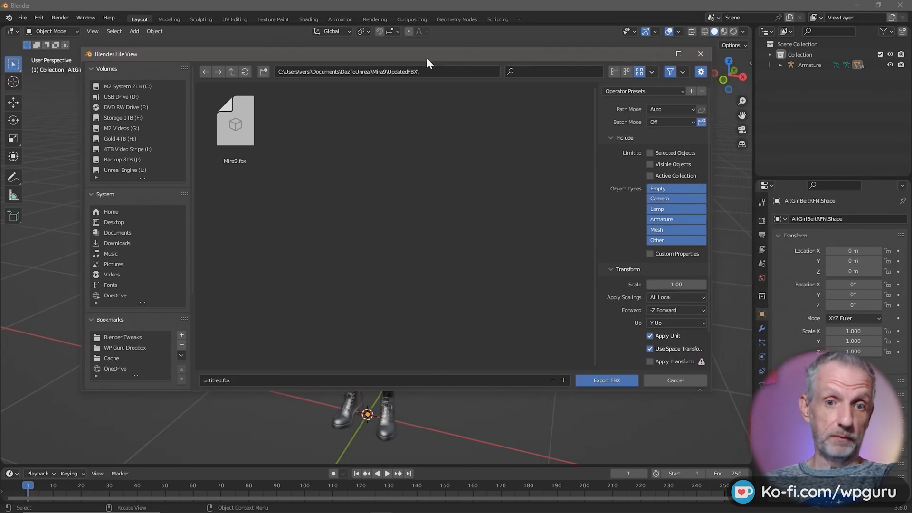
{"action": "mouse_move", "coordinate": [345, 164]}
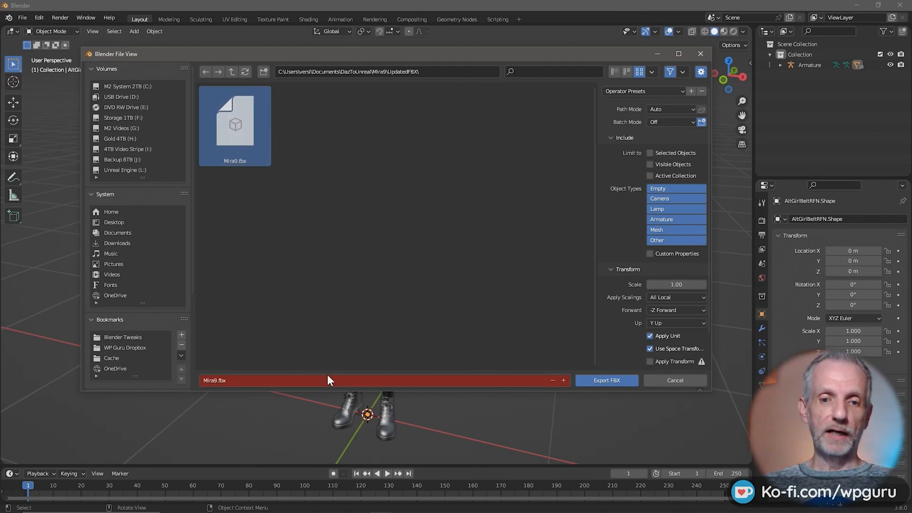
Step: Name the export 'Mira9 belt fix.fbx', disable Bake Animation, and expand Armature options
{"action": "left_click", "coordinate": [327, 381]}
{"action": "type", "text": " belt fix"}
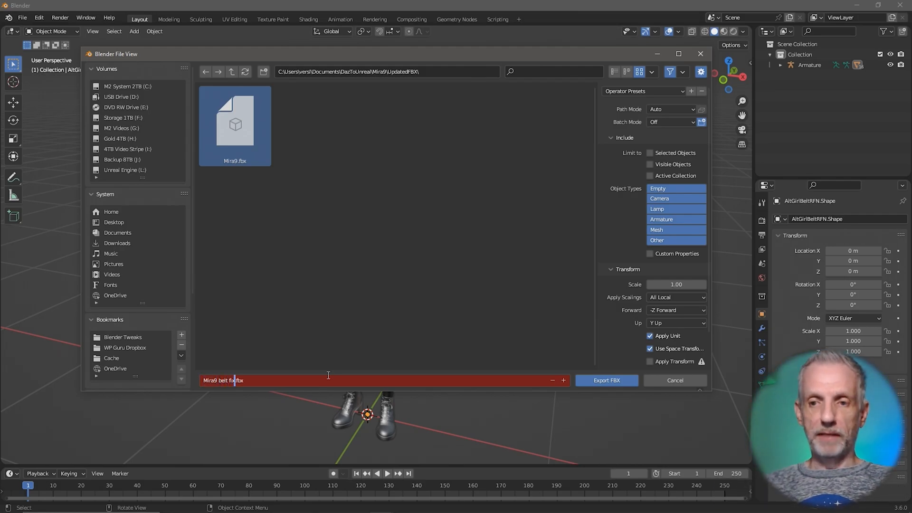
{"action": "mouse_move", "coordinate": [592, 230]}
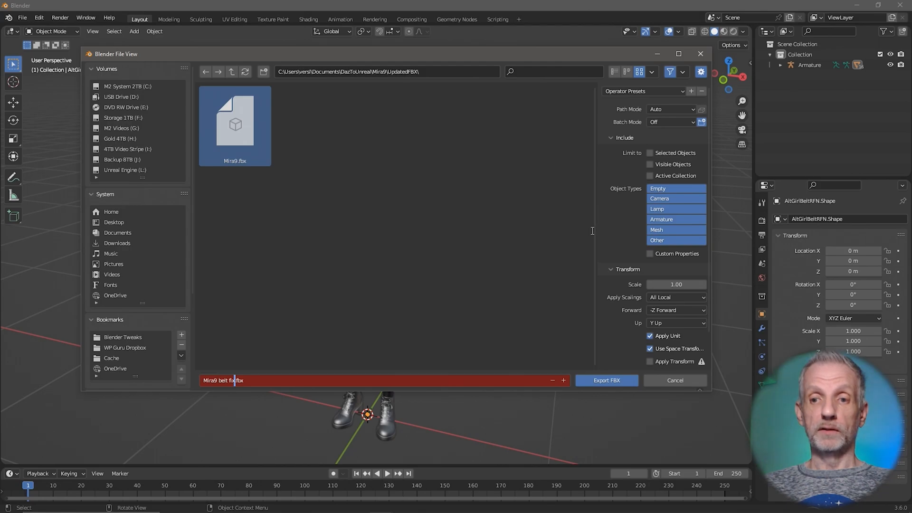
{"action": "mouse_move", "coordinate": [597, 280]}
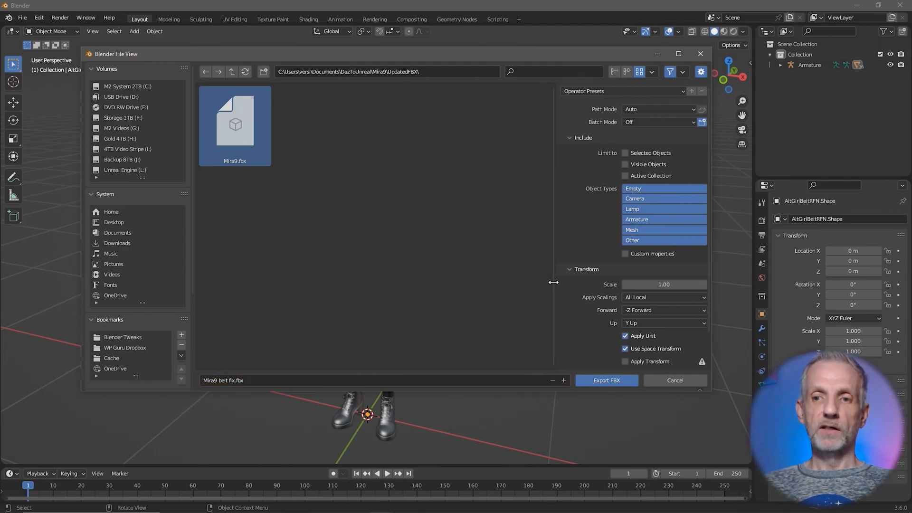
{"action": "scroll", "scroll_direction": "down", "scroll_amount": 3}
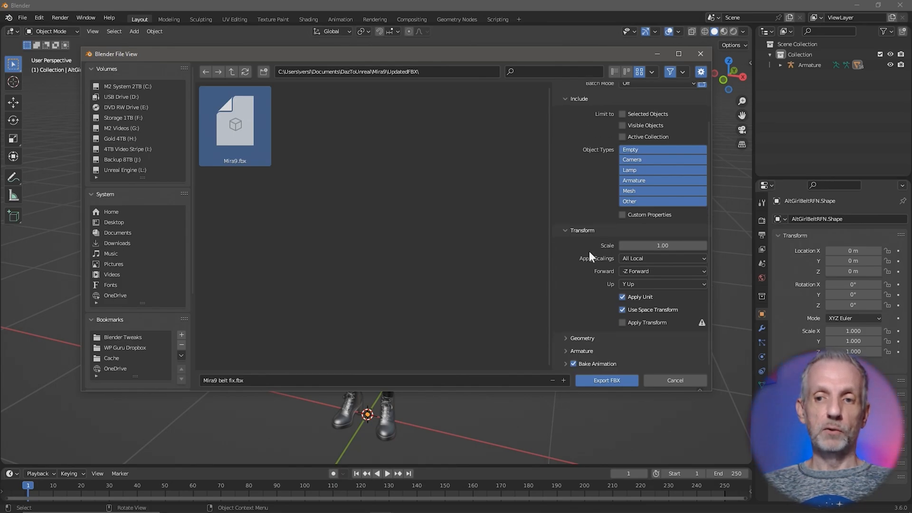
{"action": "mouse_move", "coordinate": [589, 340]}
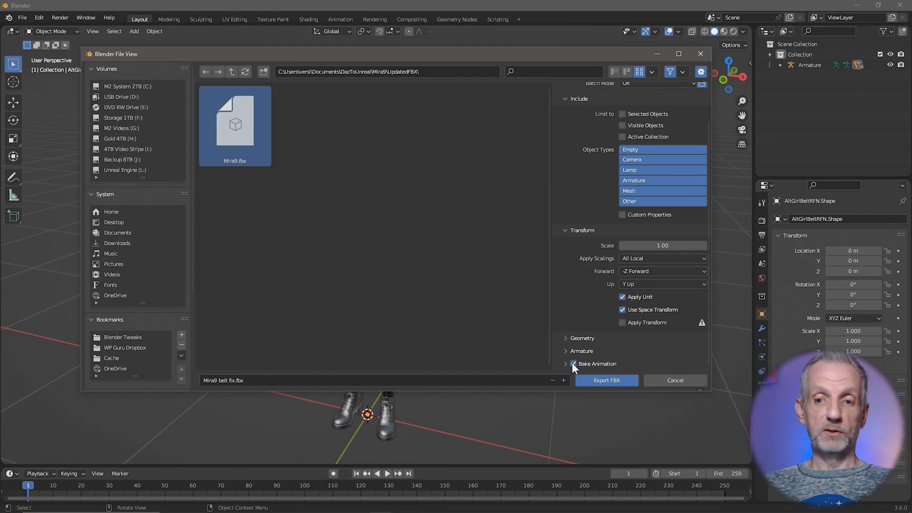
{"action": "left_click", "coordinate": [573, 364]}
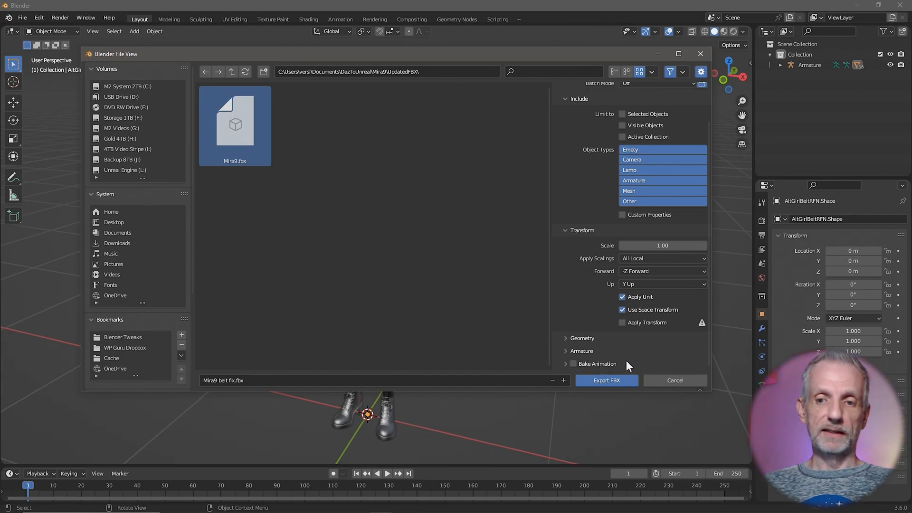
{"action": "left_click", "coordinate": [580, 350]}
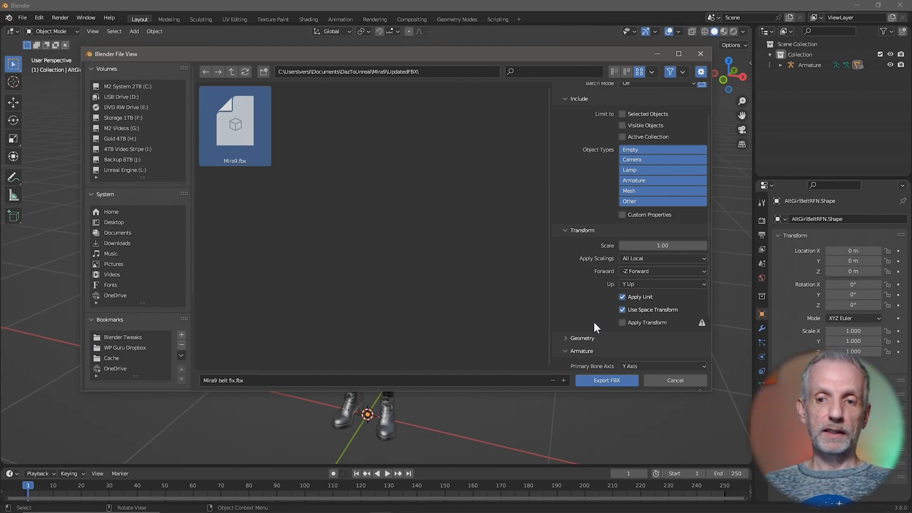
{"action": "scroll", "scroll_direction": "down", "scroll_amount": 3}
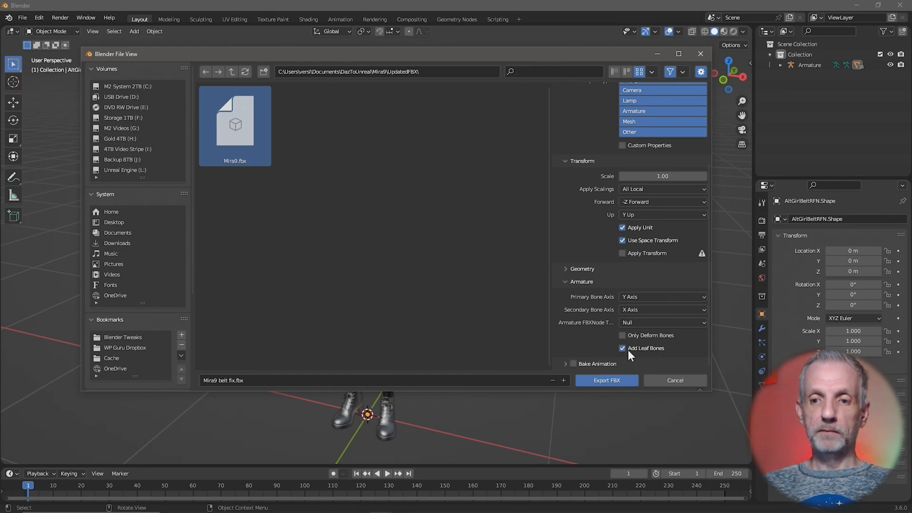
{"action": "mouse_move", "coordinate": [625, 352]}
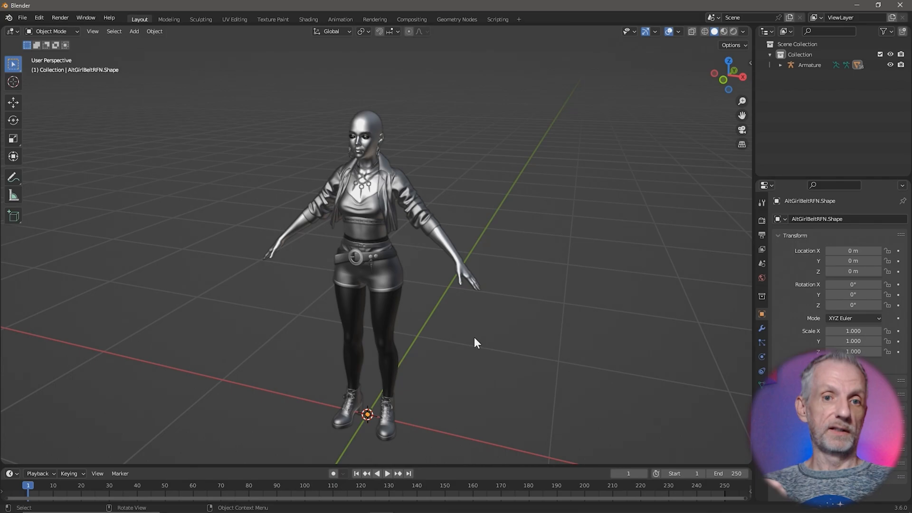
Step: Switch to Unreal Engine and open the Mira9 skeletal mesh's reimport actions
{"action": "key", "text": "alt+tab"}
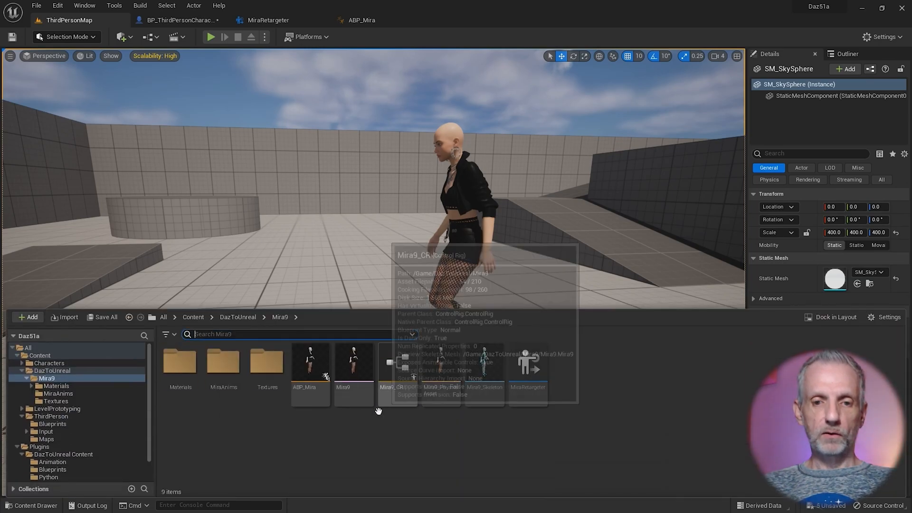
{"action": "left_click", "coordinate": [354, 362]}
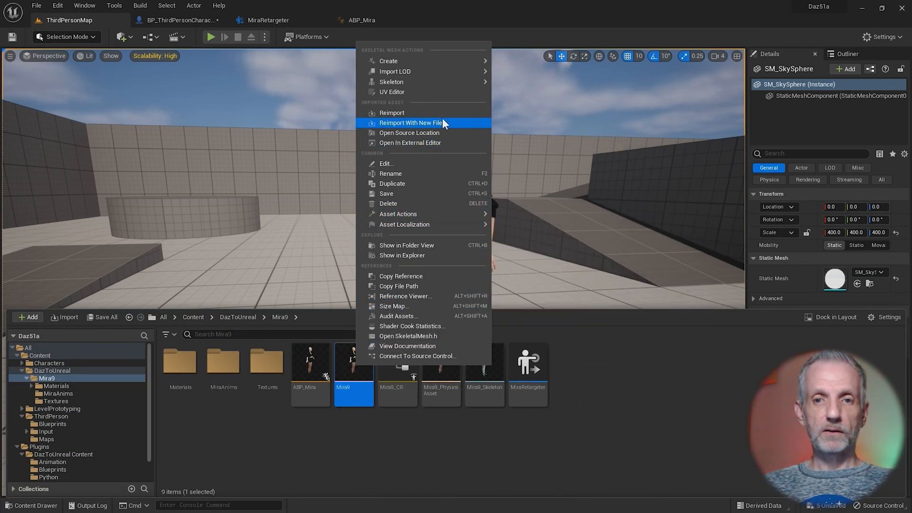
{"action": "mouse_move", "coordinate": [459, 125]}
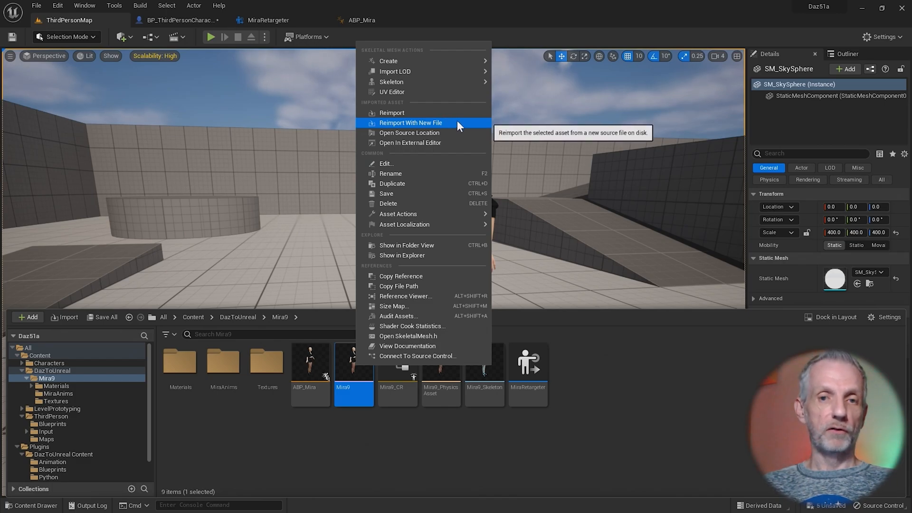
{"action": "mouse_move", "coordinate": [391, 113]}
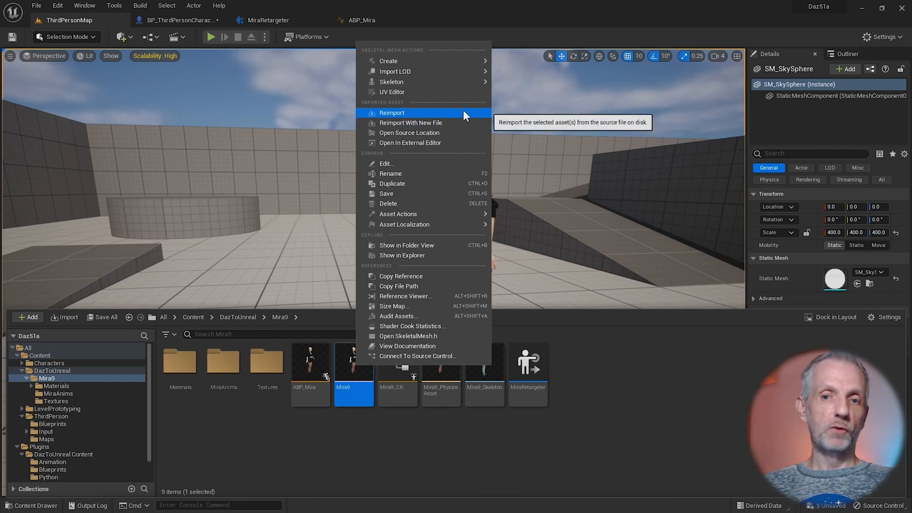
{"action": "mouse_move", "coordinate": [410, 122]}
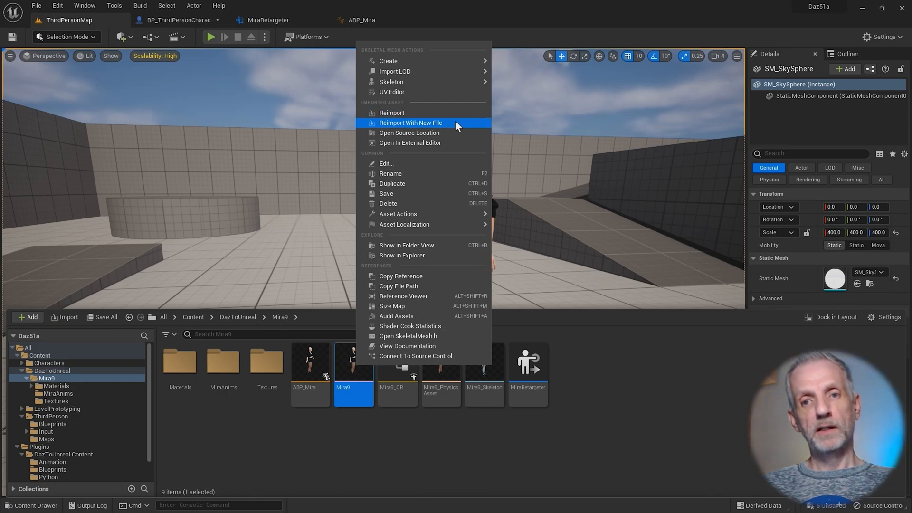
Step: Reimport the Mira9 mesh from the new file Mira9 belt fix.fbx in UpdatedFBX
{"action": "left_click", "coordinate": [410, 123]}
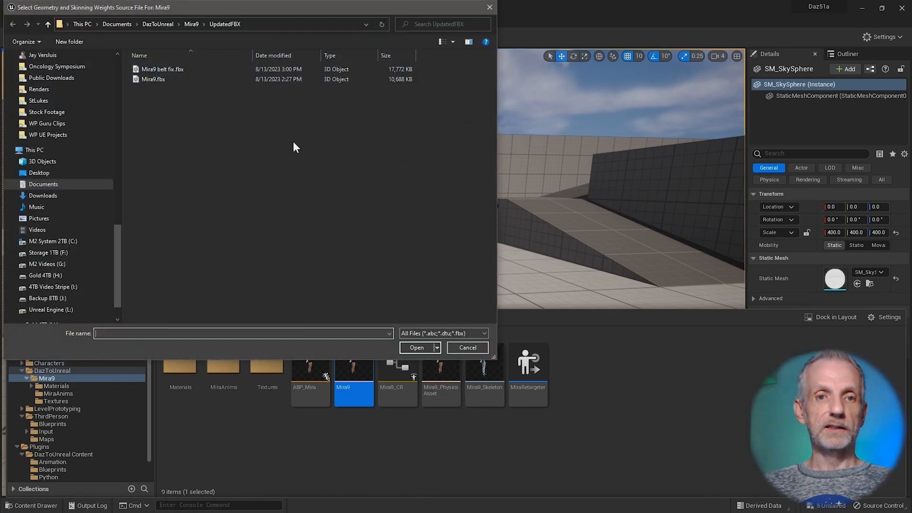
{"action": "left_click", "coordinate": [162, 69]}
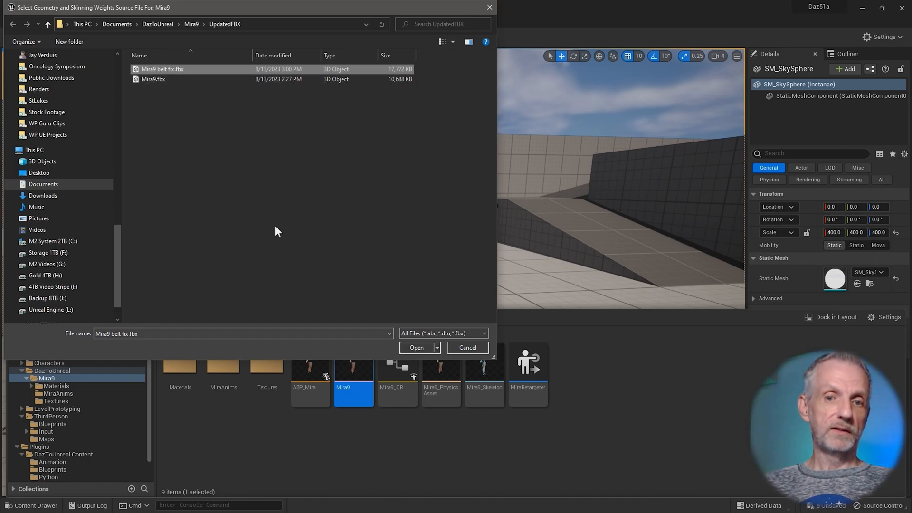
{"action": "left_click", "coordinate": [416, 347]}
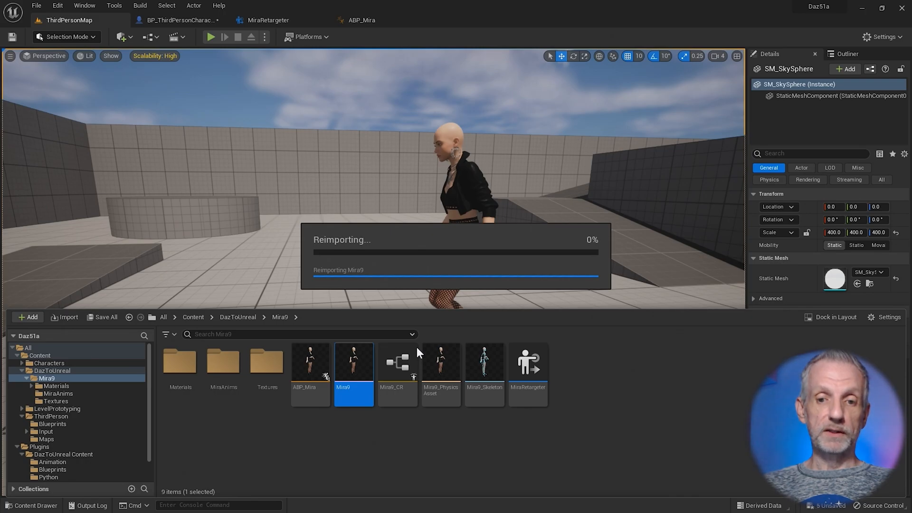
{"action": "mouse_move", "coordinate": [448, 446]}
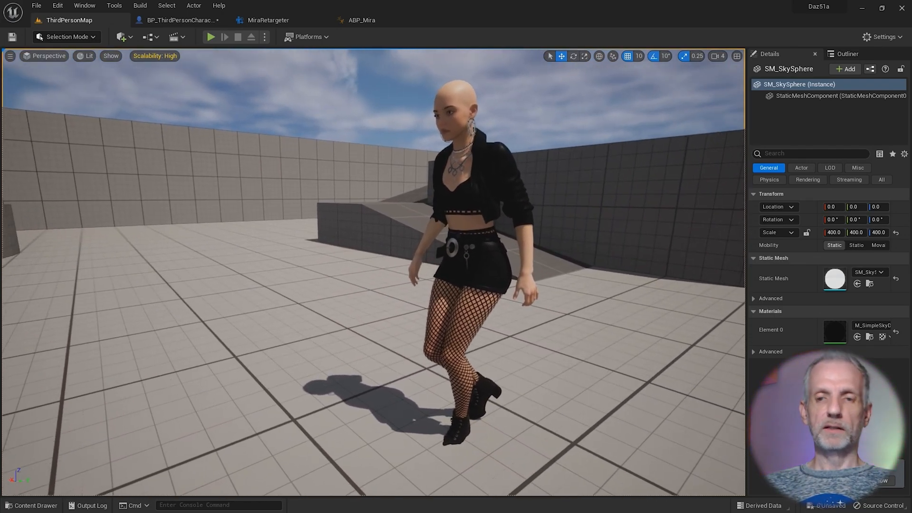
Step: Return to Blender with the NocturneShorts_6406.Shape mesh active and open the mode dropdown
{"action": "left_click", "coordinate": [32, 505]}
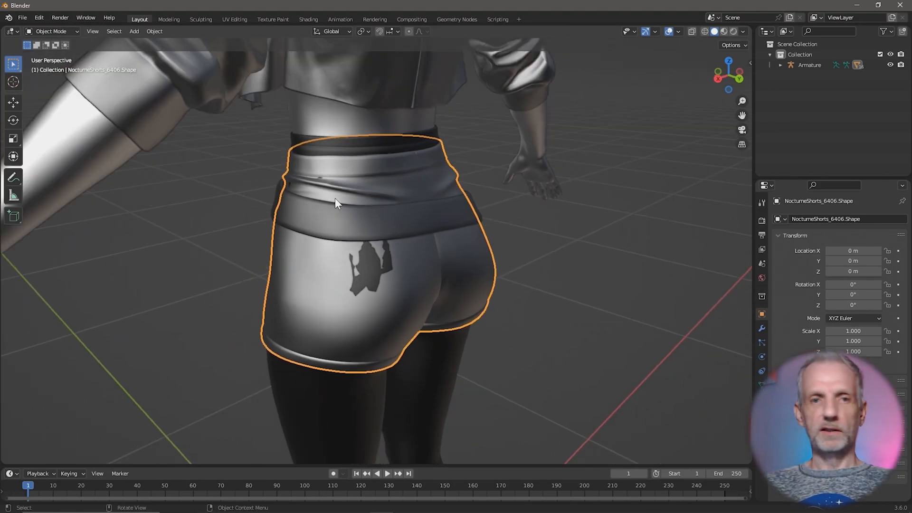
{"action": "left_click", "coordinate": [51, 31]}
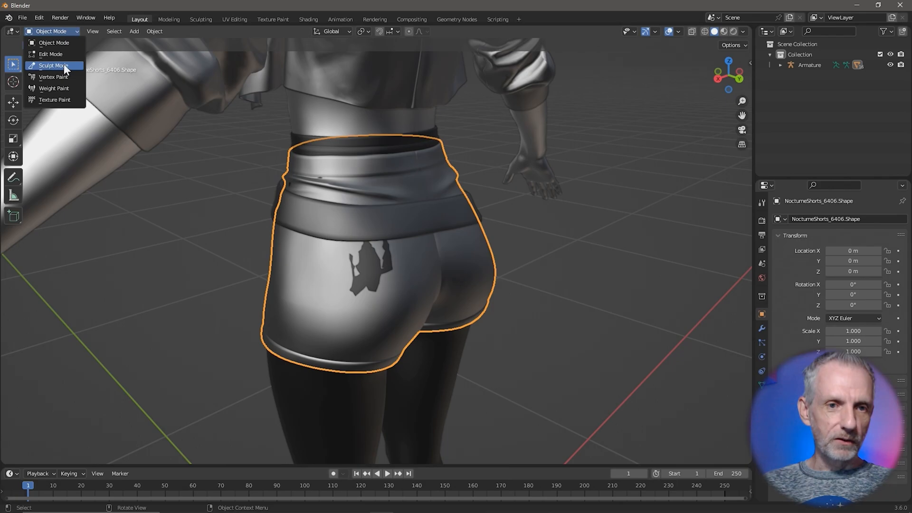
Step: In Sculpt Mode at strength 0.3, smooth the shorts and reshape the leg hem
{"action": "left_click", "coordinate": [54, 65]}
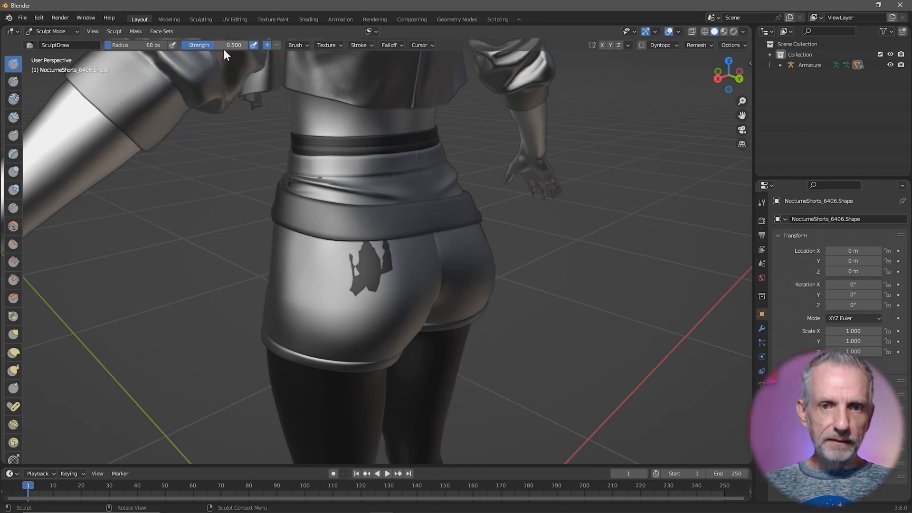
{"action": "left_click", "coordinate": [218, 45]}
{"action": "type", "text": "0.300"}
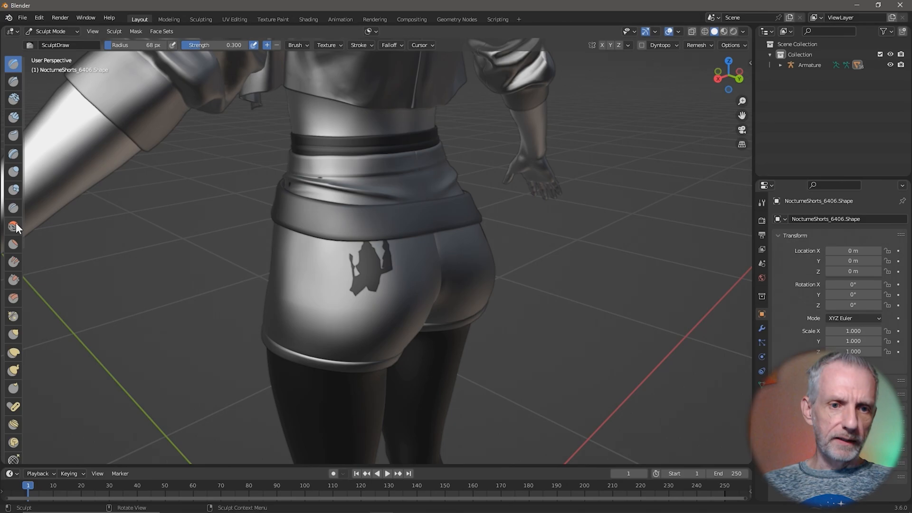
{"action": "left_click", "coordinate": [13, 225]}
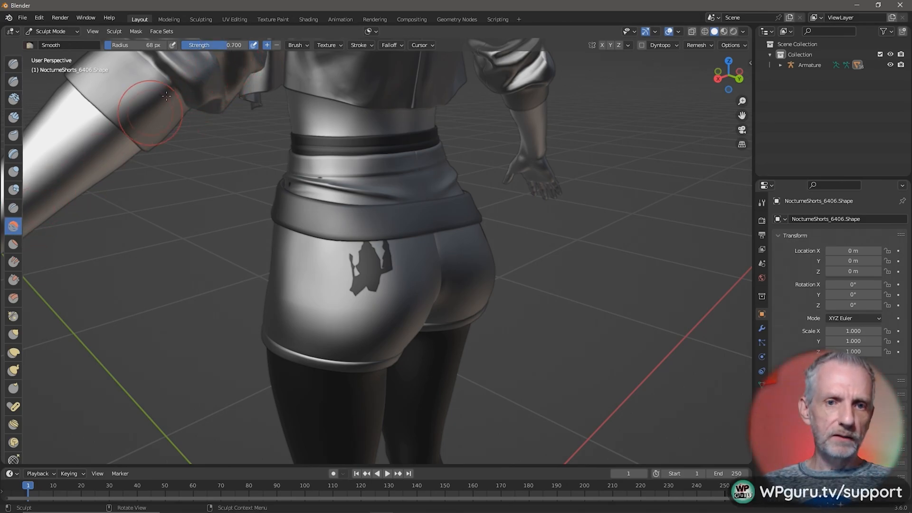
{"action": "left_click_drag", "start_coordinate": [233, 45], "coordinate": [215, 44]}
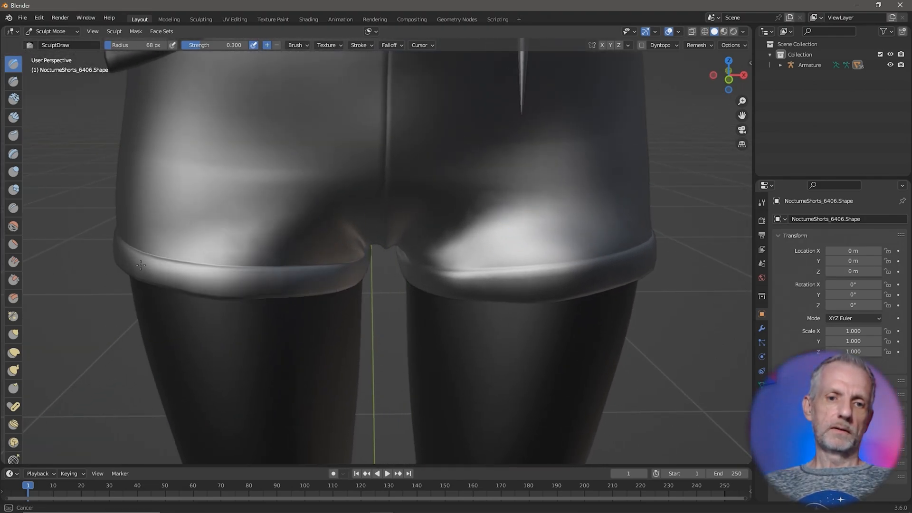
{"action": "left_click_drag", "start_coordinate": [139, 265], "coordinate": [303, 291]}
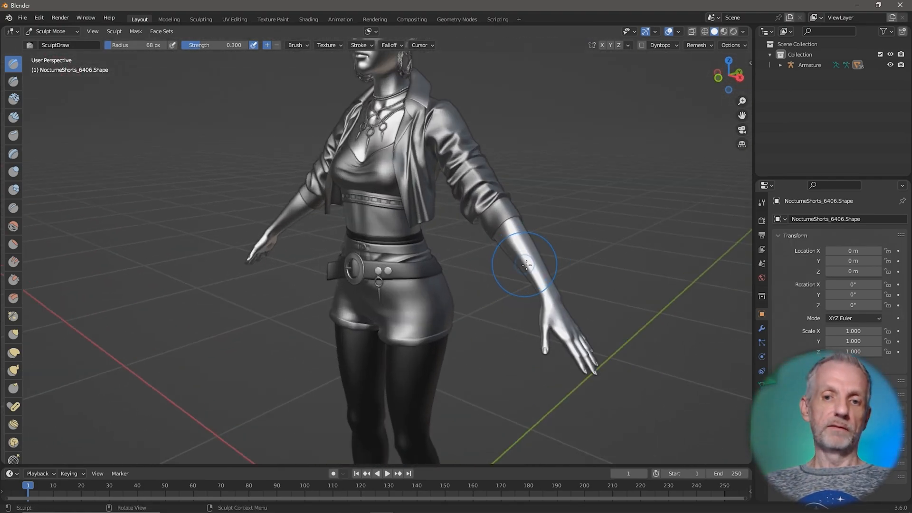
{"action": "left_click", "coordinate": [52, 32]}
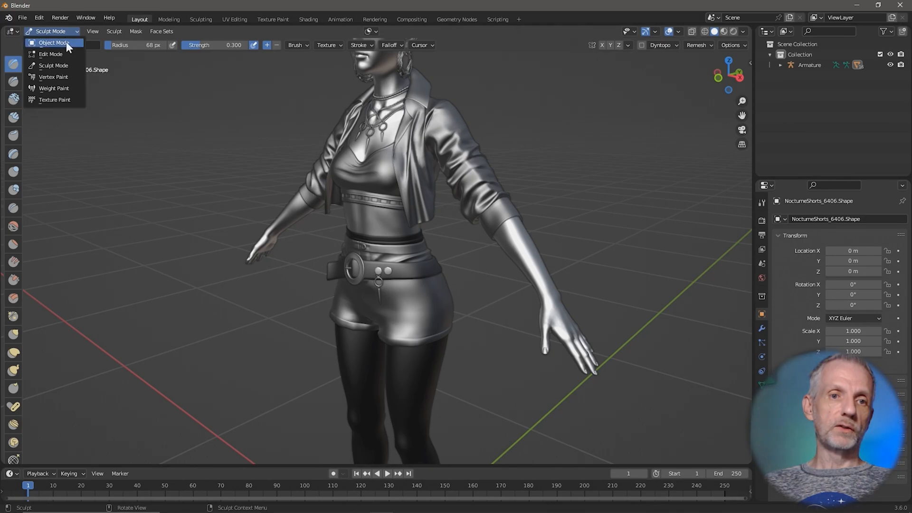
Step: Return to Object Mode and export the character as Mira9 pants fix.fbx
{"action": "left_click", "coordinate": [53, 42]}
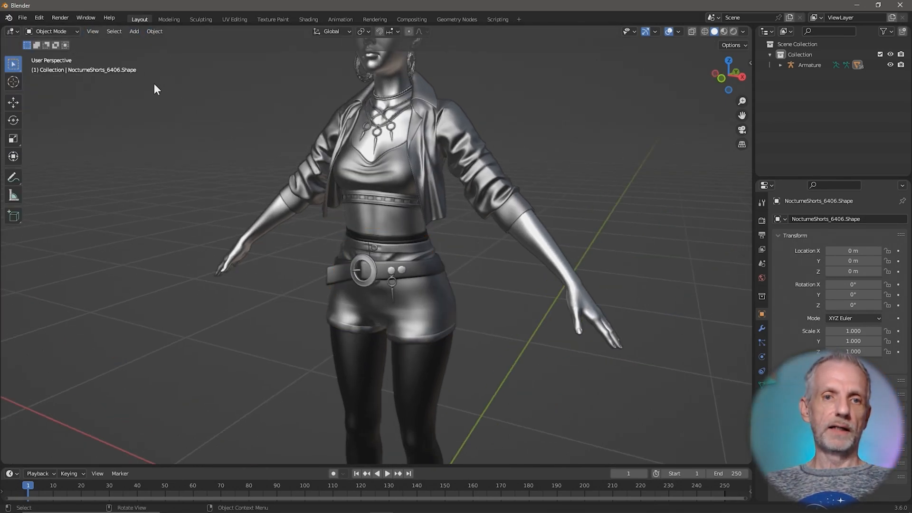
{"action": "left_click", "coordinate": [23, 18]}
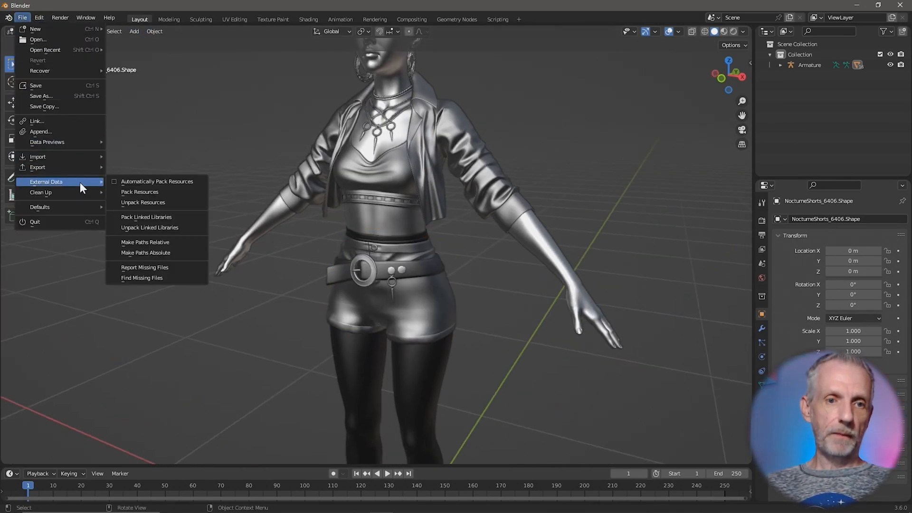
{"action": "left_click", "coordinate": [37, 167]}
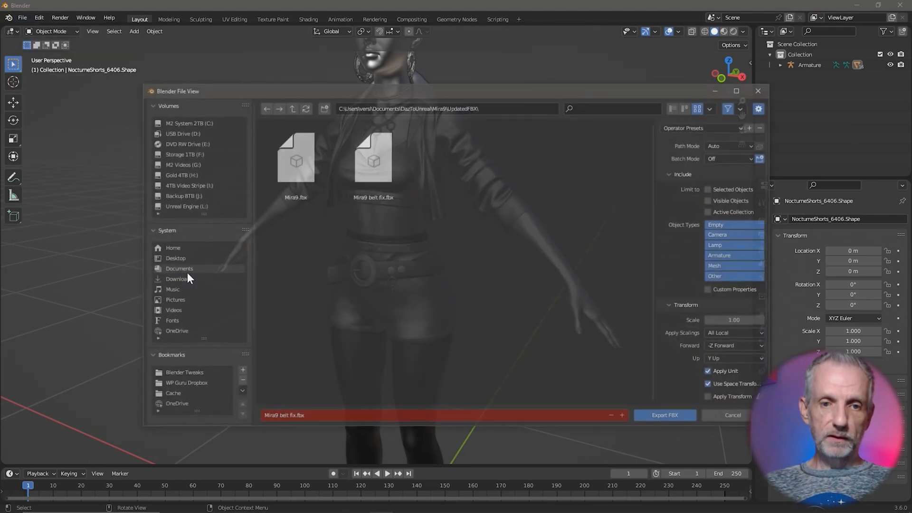
{"action": "left_click", "coordinate": [368, 416]}
{"action": "type", "text": "pants"}
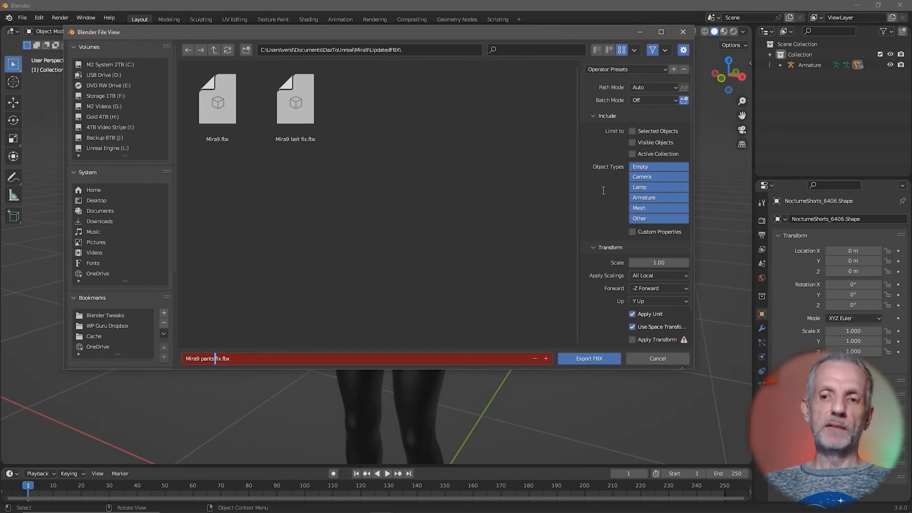
{"action": "scroll", "scroll_direction": "down", "scroll_amount": 3}
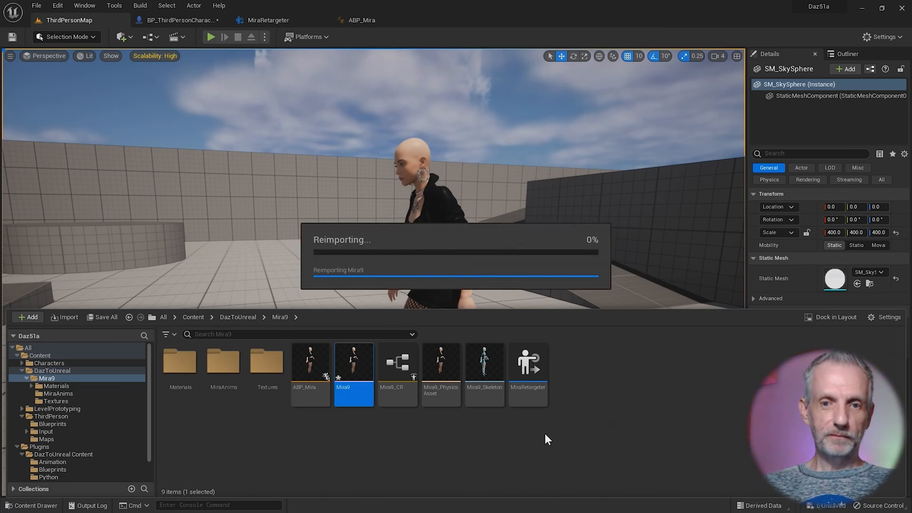
Step: Play the level to watch Mira walk with the fixed shorts and belt
{"action": "left_click", "coordinate": [211, 36]}
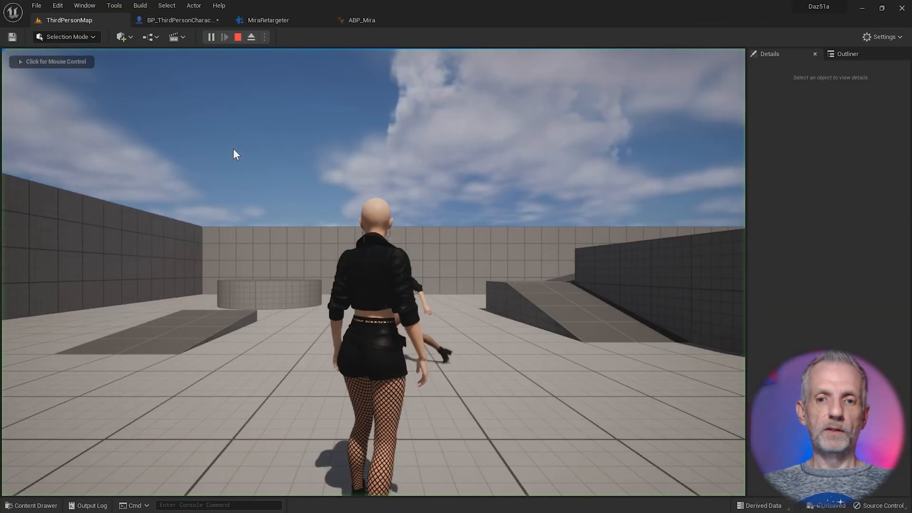